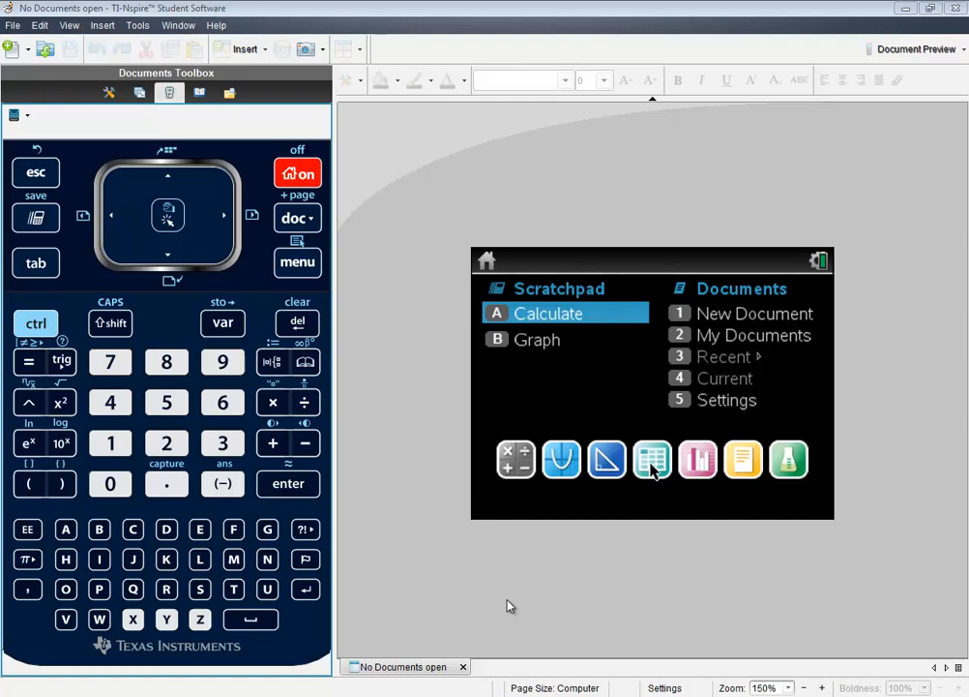
{"action": "mouse_move", "coordinate": [510, 588]}
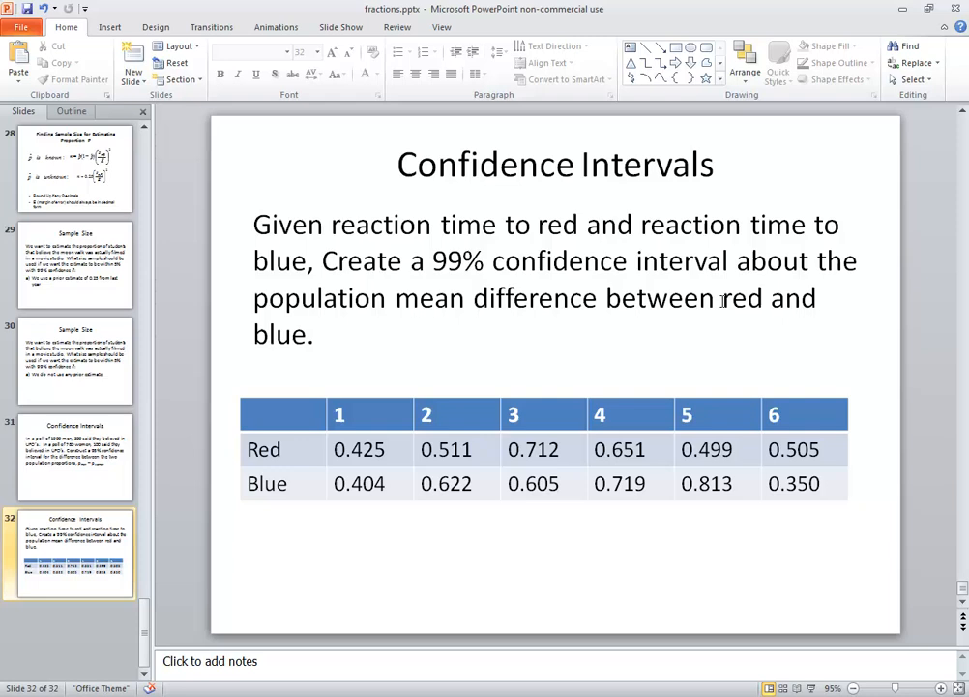
Highlight the word 'red' in the confidence interval problem text on the slide
{"action": "double_click", "coordinate": [743, 298]}
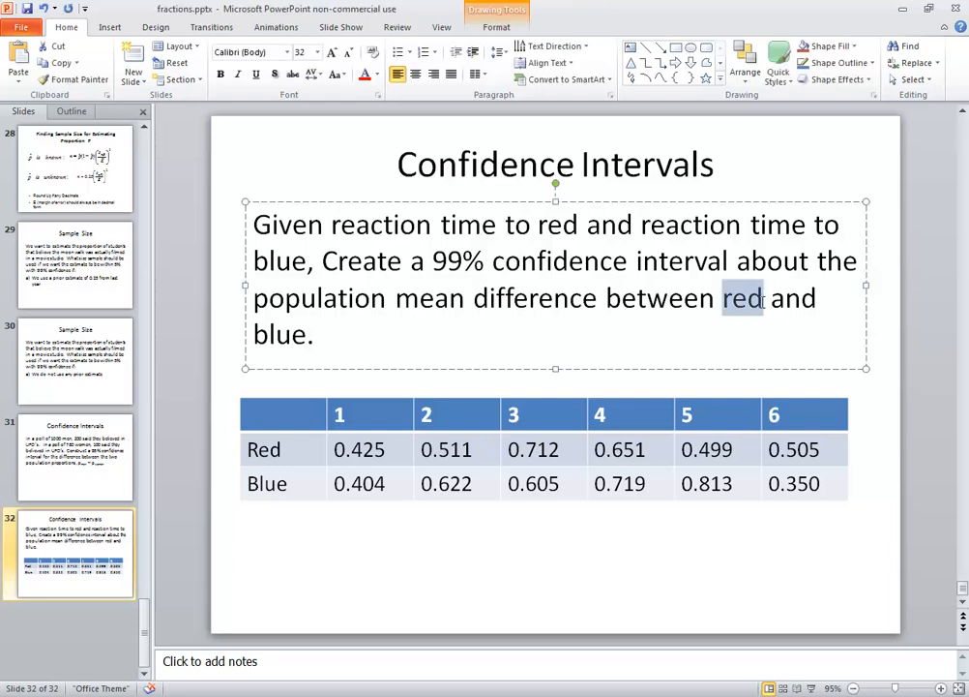
{"action": "double_click", "coordinate": [279, 335]}
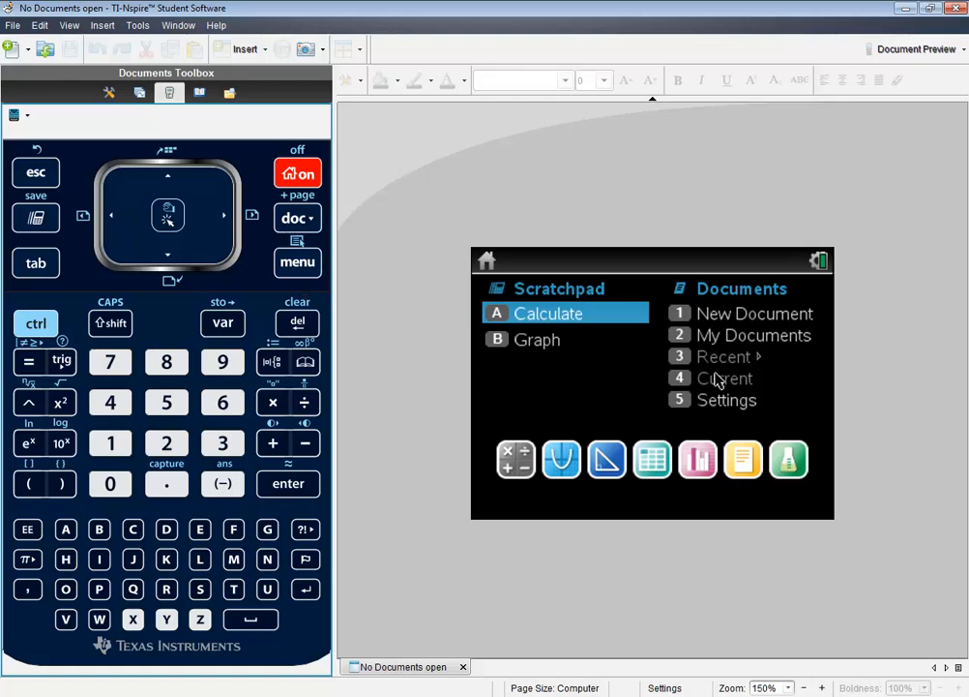
{"action": "mouse_move", "coordinate": [554, 317]}
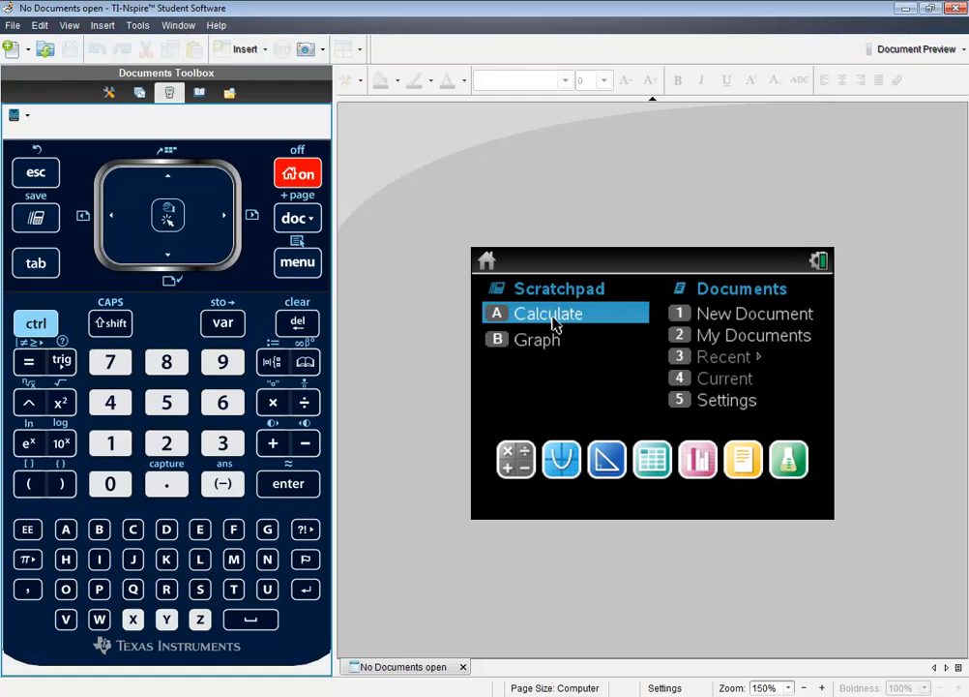
{"action": "mouse_move", "coordinate": [476, 267]}
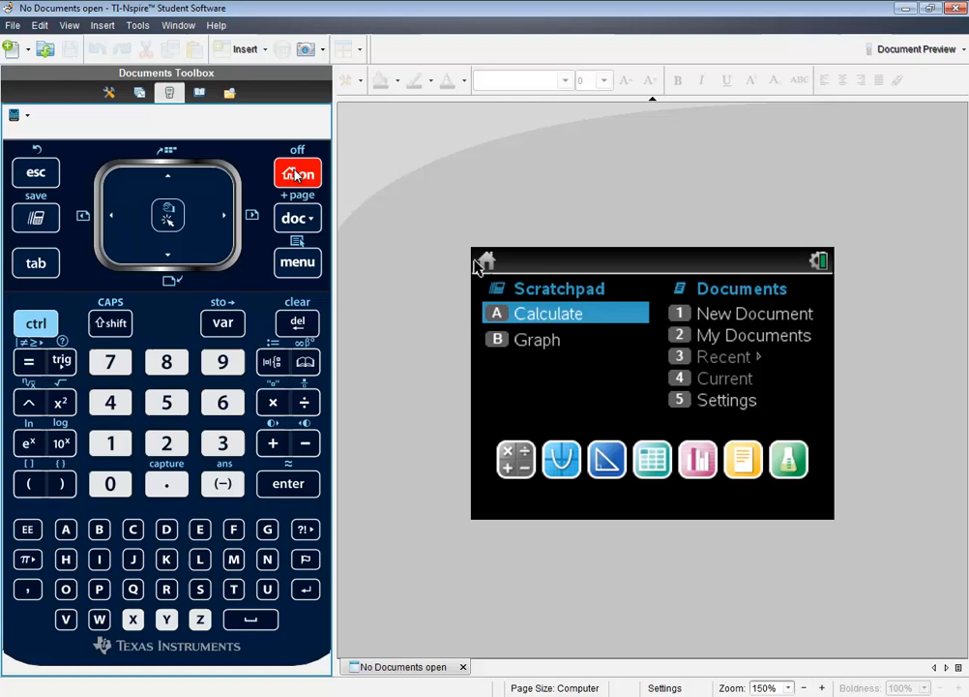
{"action": "mouse_move", "coordinate": [434, 484]}
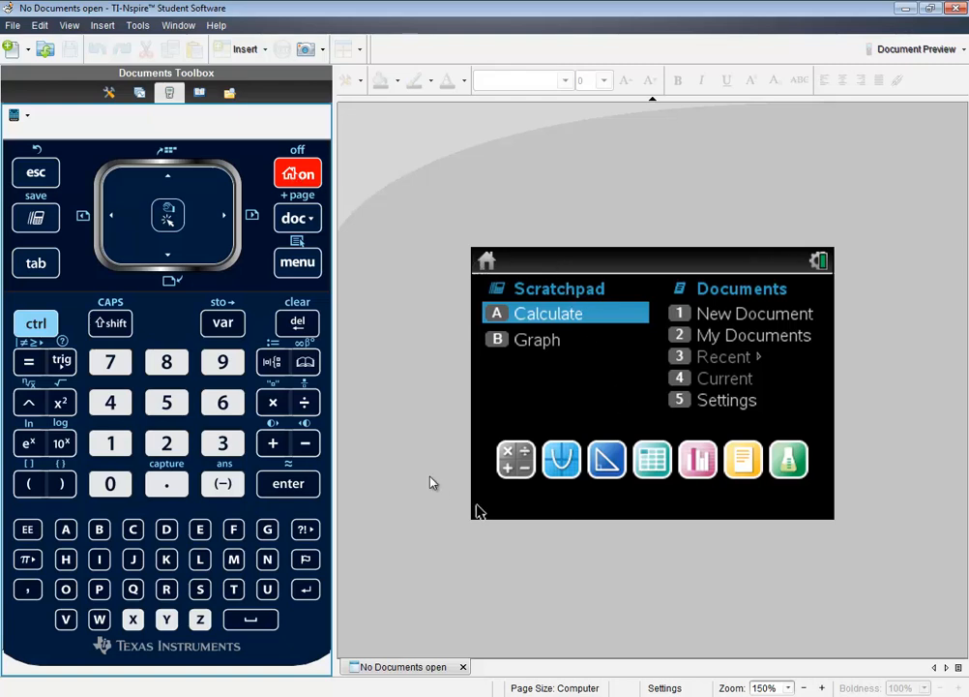
{"action": "mouse_move", "coordinate": [679, 383]}
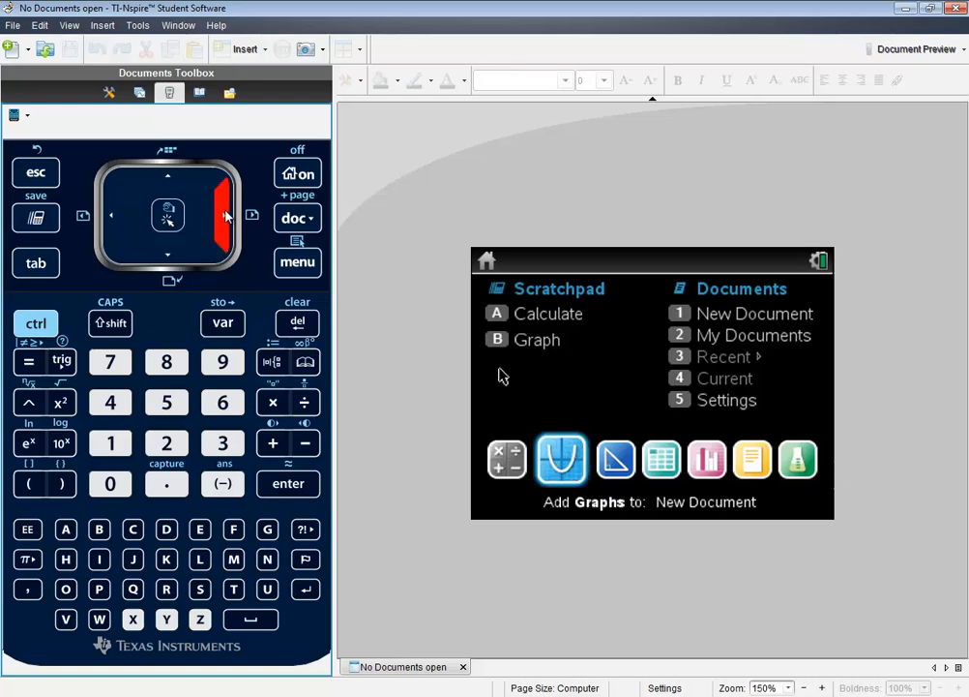
Highlight Lists & Spreadsheet as the app for the new document
{"action": "left_click", "coordinate": [652, 459]}
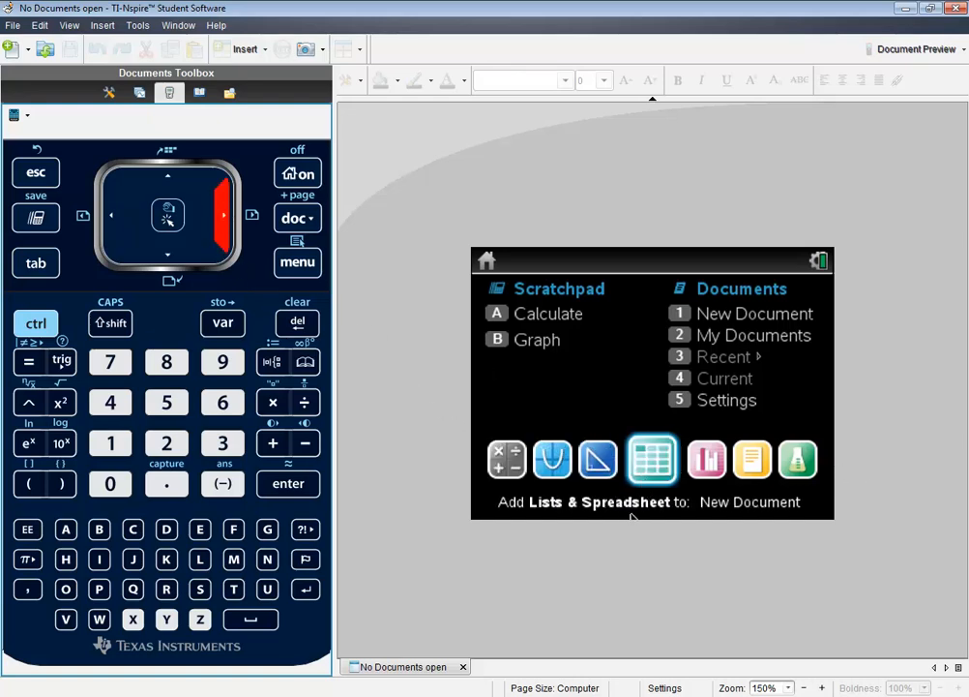
{"action": "mouse_move", "coordinate": [488, 391]}
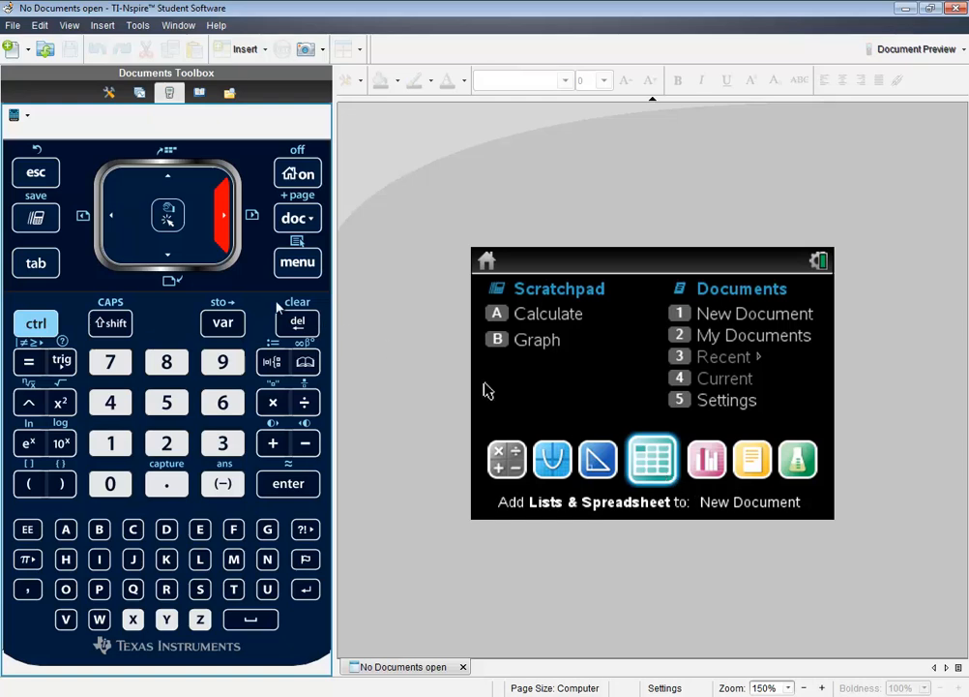
Create the spreadsheet and enter red times .425, .511, .712, .651, .499, .505 in A1–A6
{"action": "left_click", "coordinate": [652, 459]}
{"action": "type", "text": ".425"}
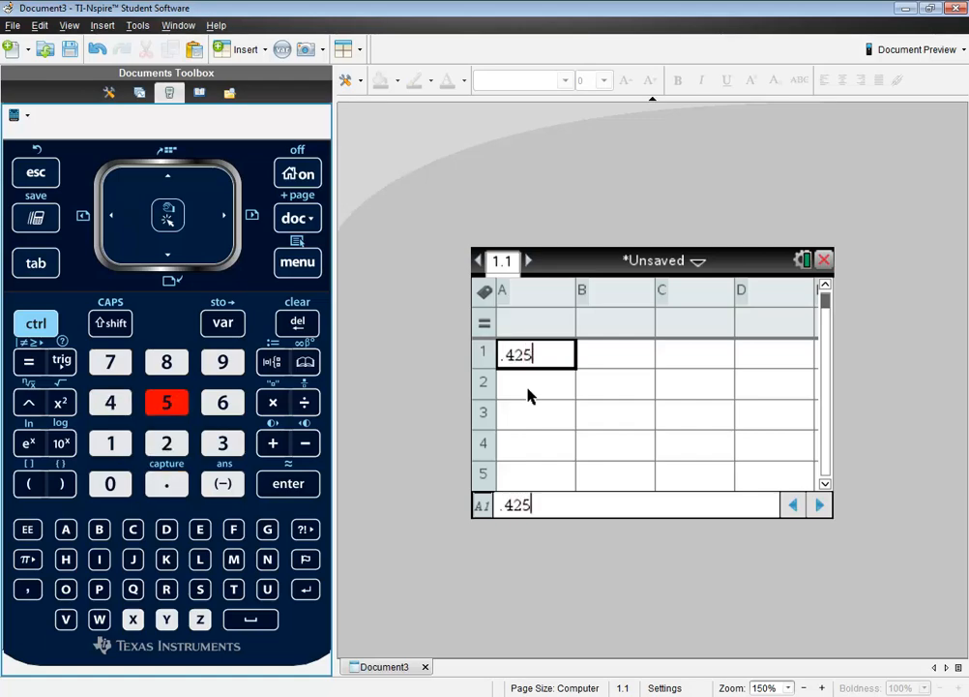
{"action": "key", "text": "enter"}
{"action": "type", "text": "0.511"}
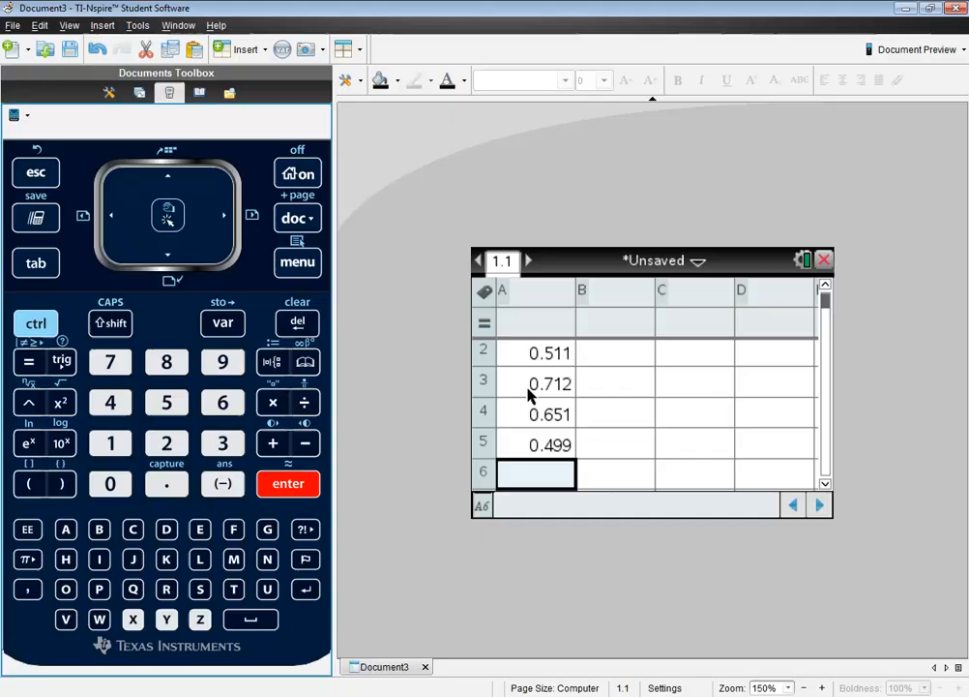
{"action": "left_click", "coordinate": [166, 400]}
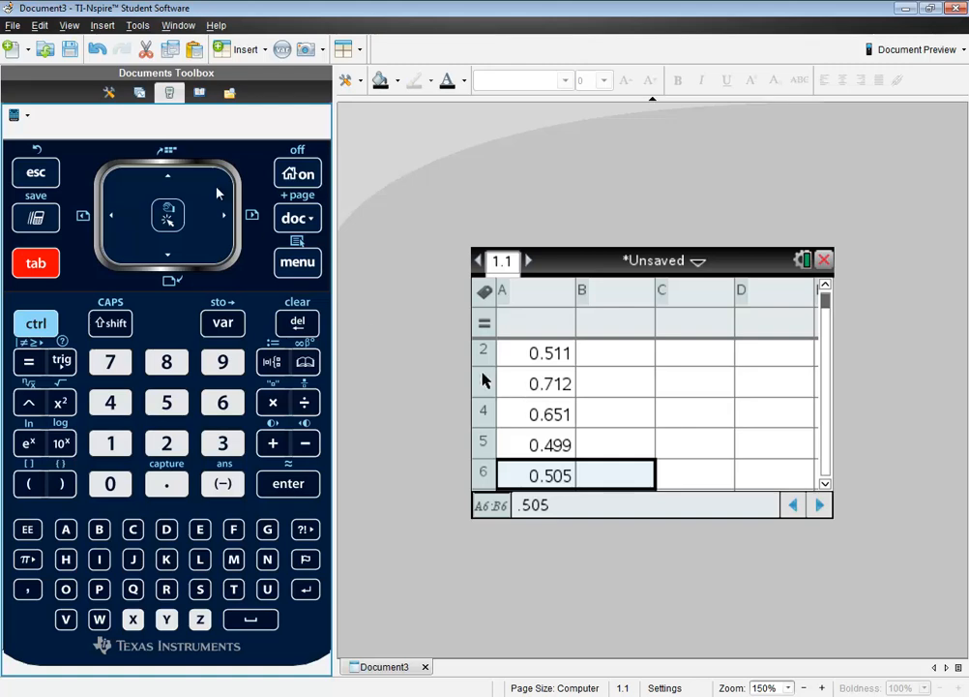
{"action": "left_click", "coordinate": [166, 176]}
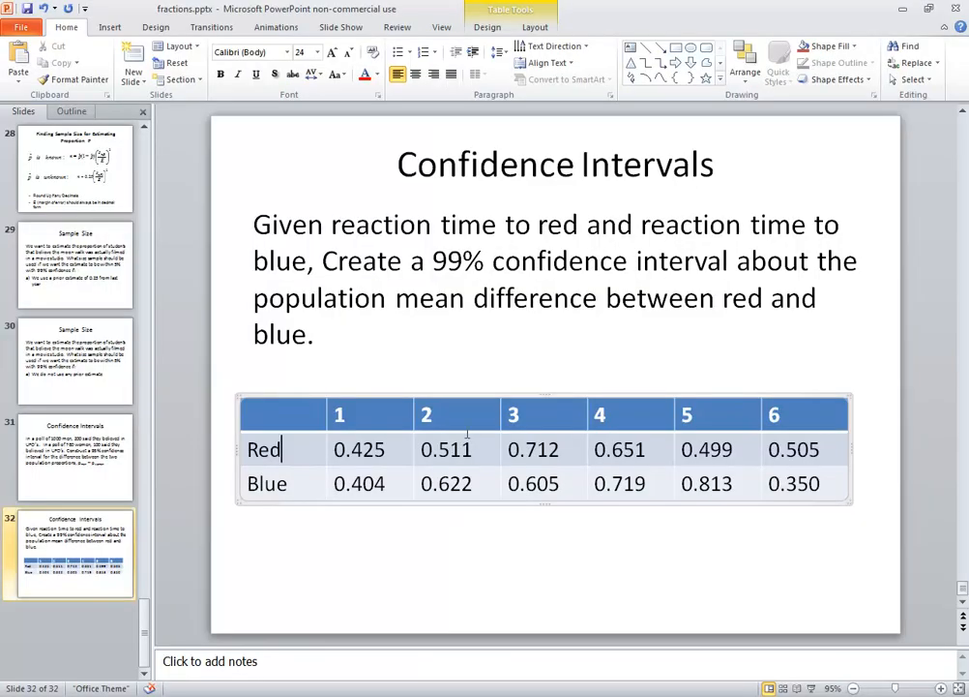
Read the Blue row of the slide's data table for column B
{"action": "left_click", "coordinate": [610, 598]}
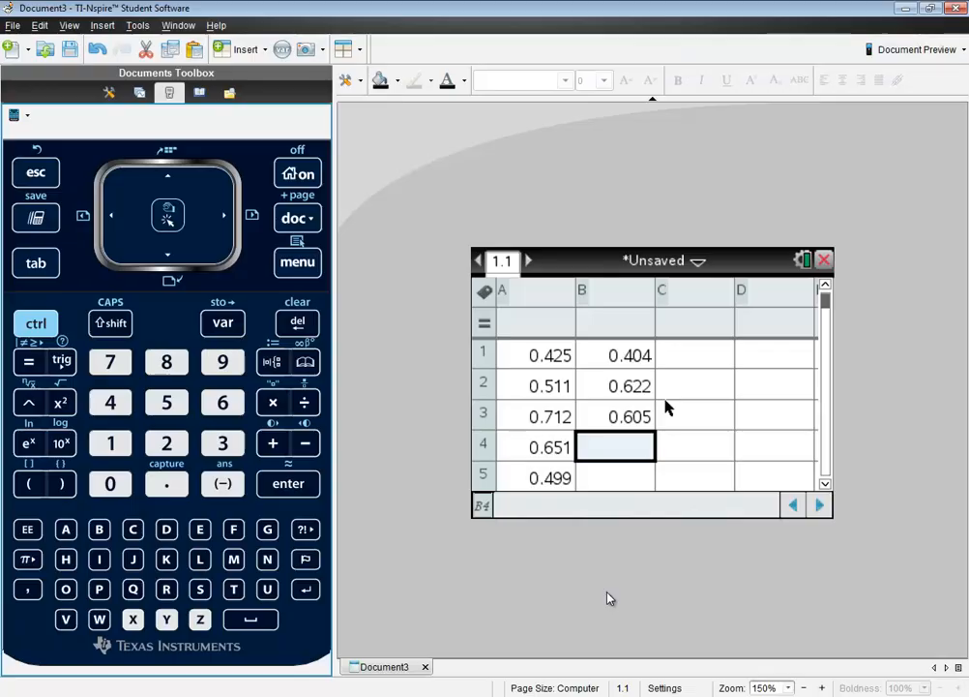
Enter blue times .719, .813, .350 in B4–B6 and begin column C's formula with =a
{"action": "type", "text": "0.719"}
{"action": "left_click", "coordinate": [615, 476]}
{"action": "type", "text": ".81"}
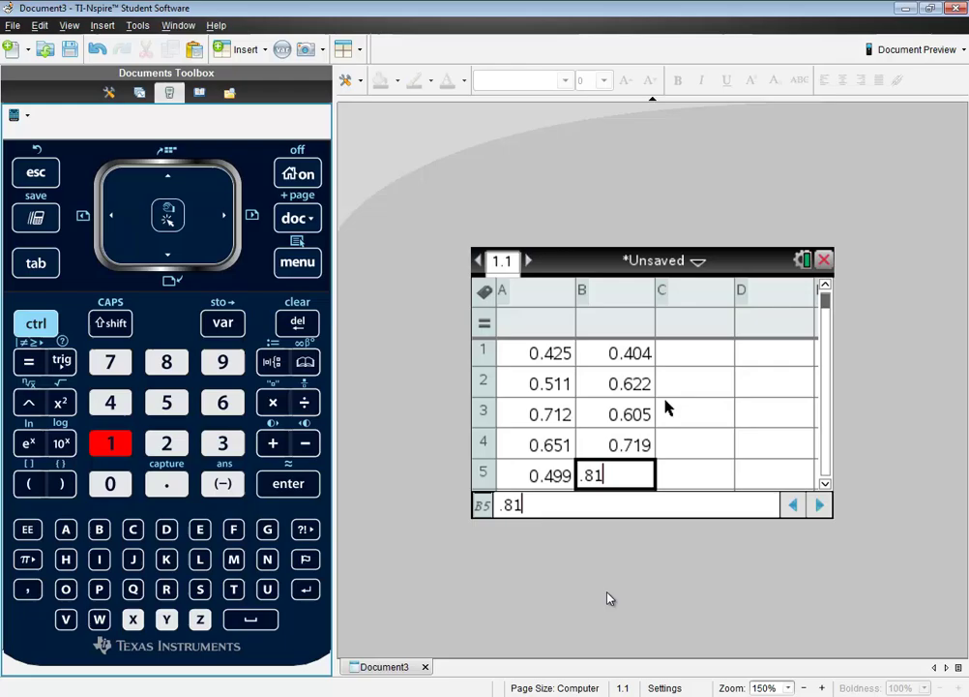
{"action": "key", "text": "enter"}
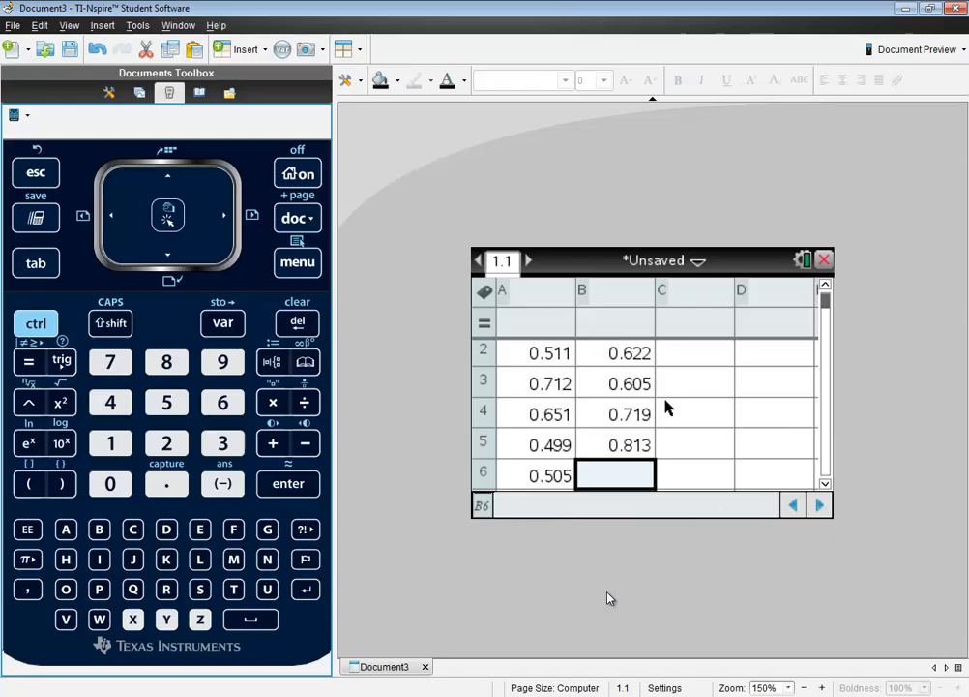
{"action": "type", "text": "0.35"}
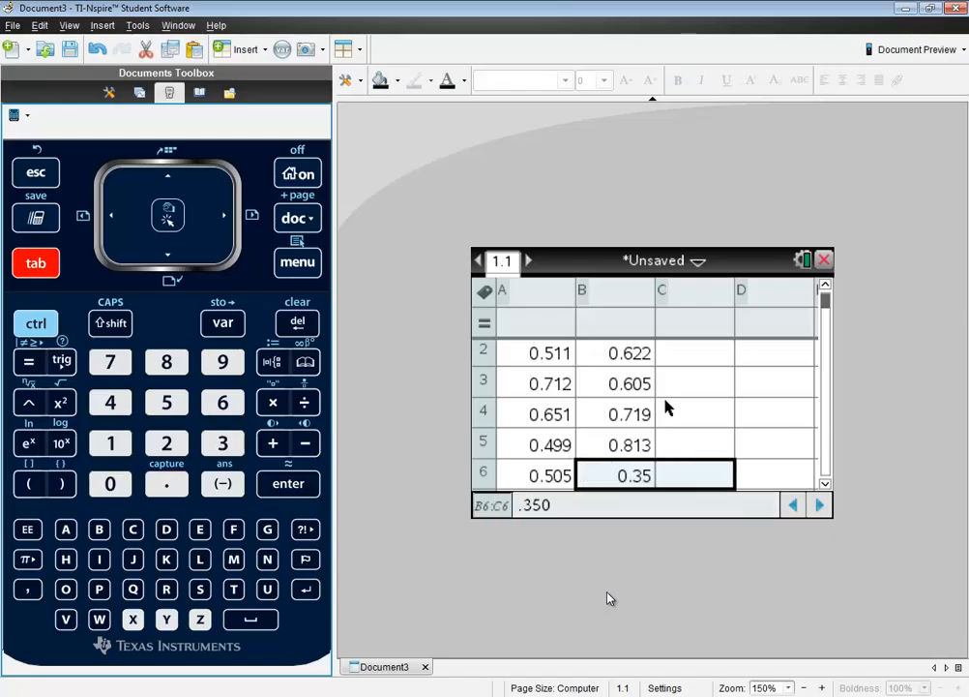
{"action": "mouse_move", "coordinate": [167, 184]}
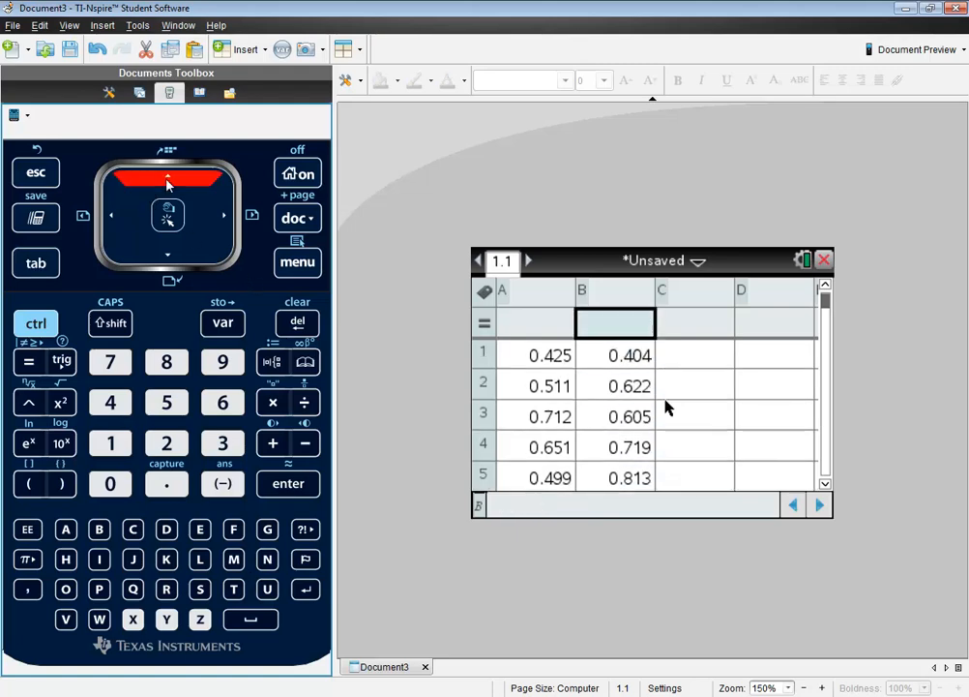
{"action": "left_click", "coordinate": [229, 213]}
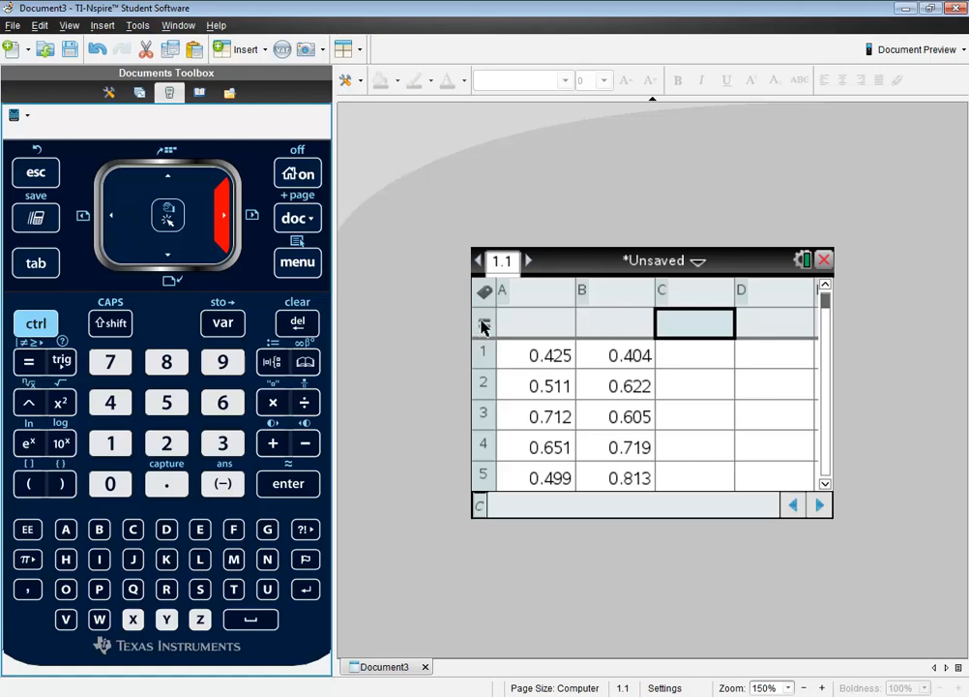
{"action": "mouse_move", "coordinate": [681, 311]}
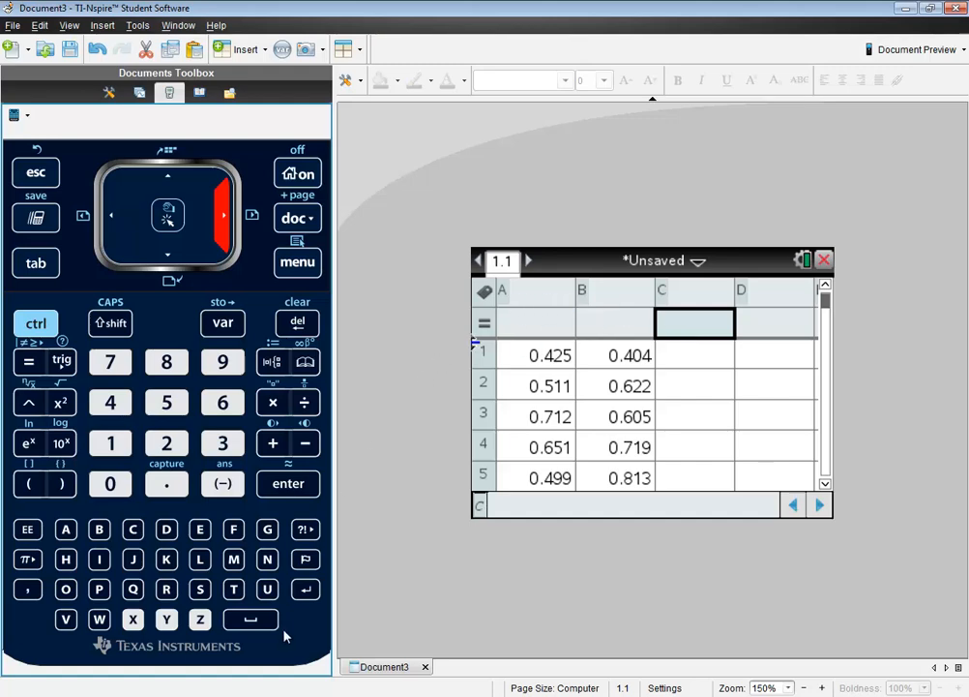
{"action": "mouse_move", "coordinate": [255, 455]}
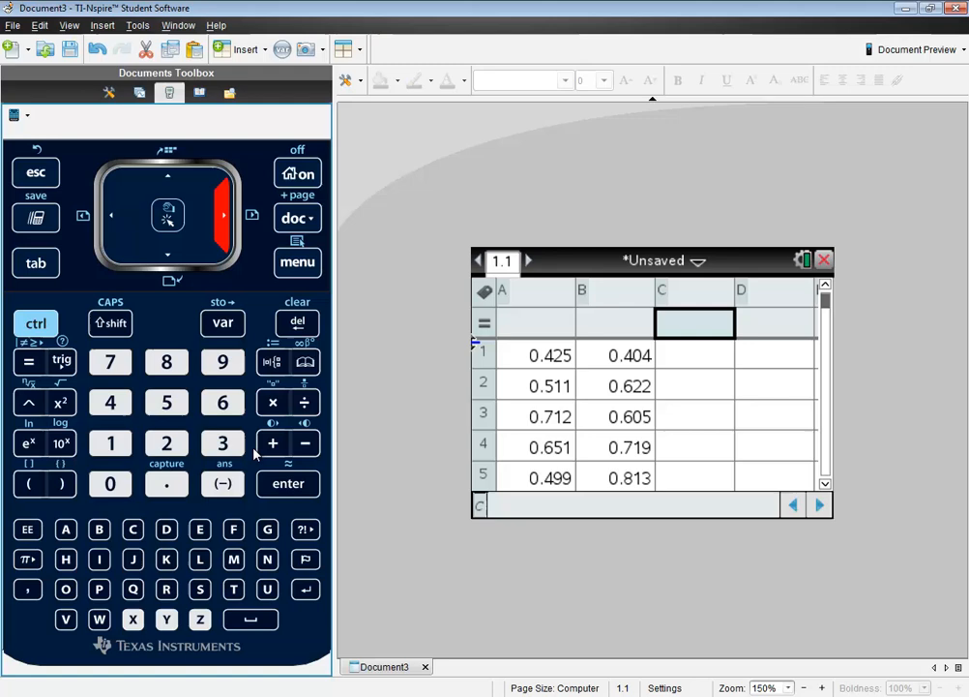
{"action": "mouse_move", "coordinate": [286, 592]}
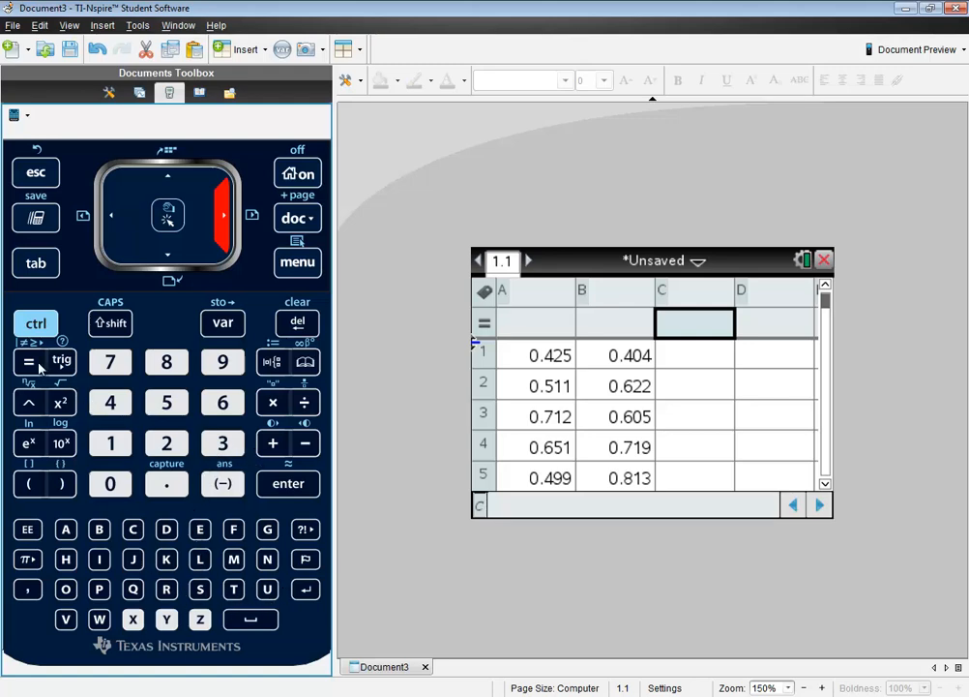
{"action": "left_click", "coordinate": [29, 362]}
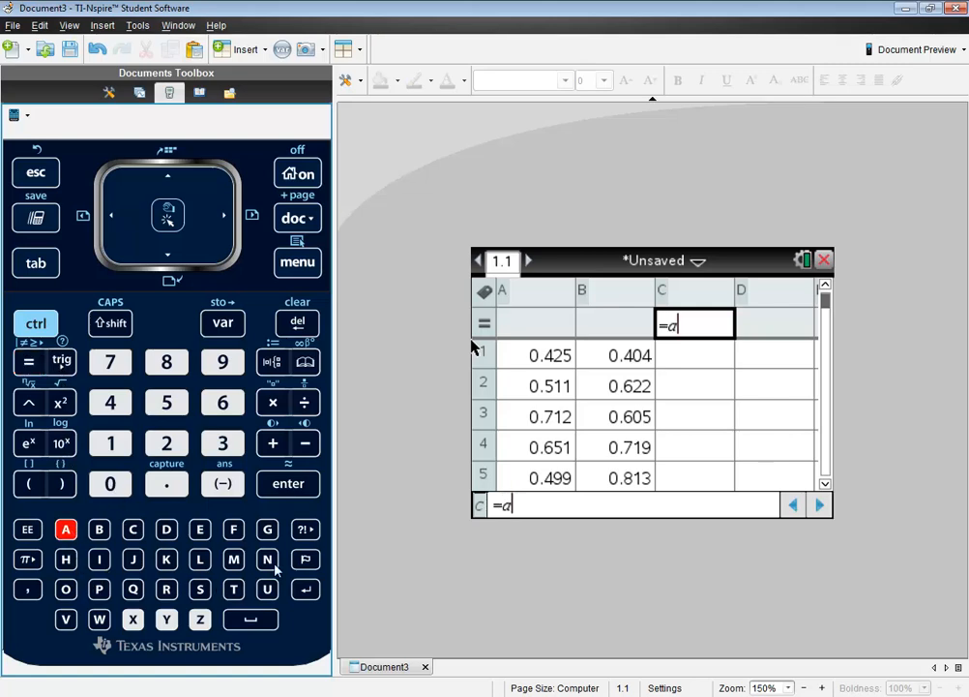
Compute column C as the differences =a−b, giving 0.021, −0.111, 0.107, −0.068, −0.314
{"action": "left_click", "coordinate": [304, 443]}
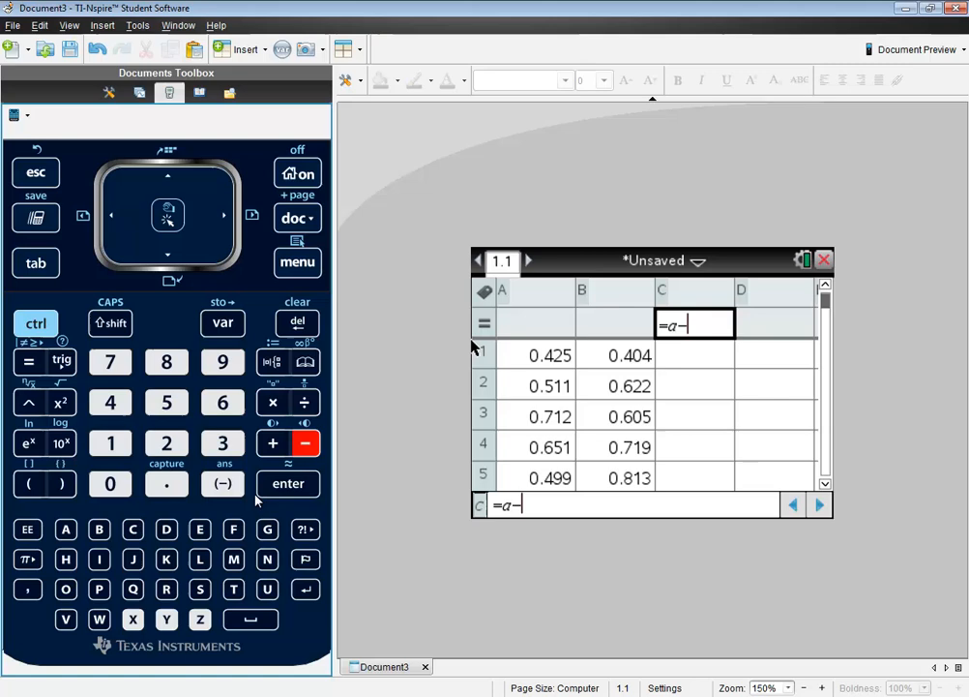
{"action": "left_click", "coordinate": [99, 528]}
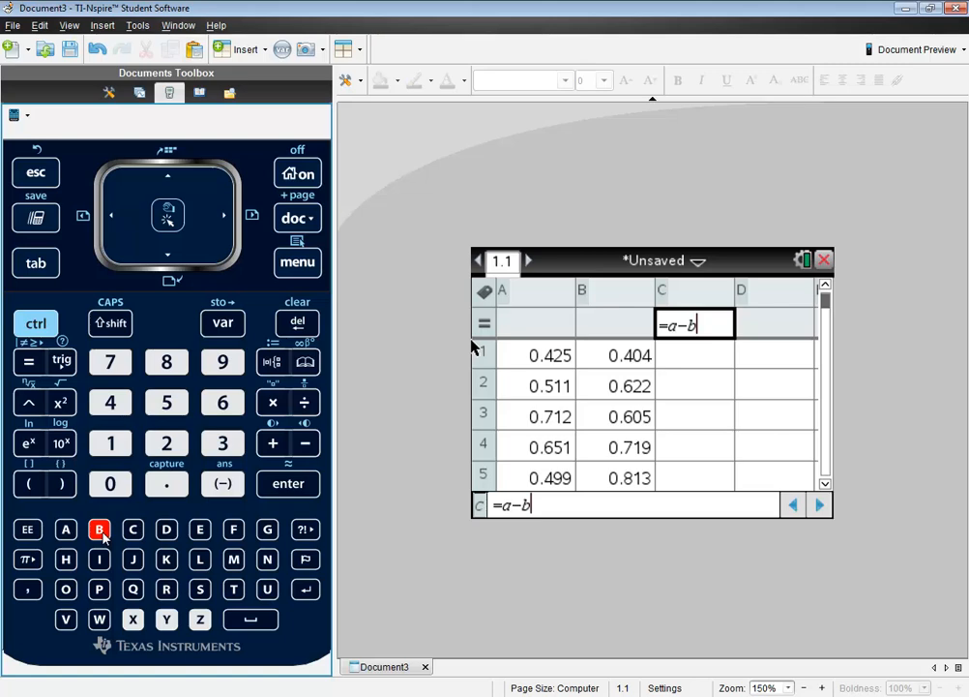
{"action": "mouse_move", "coordinate": [172, 542]}
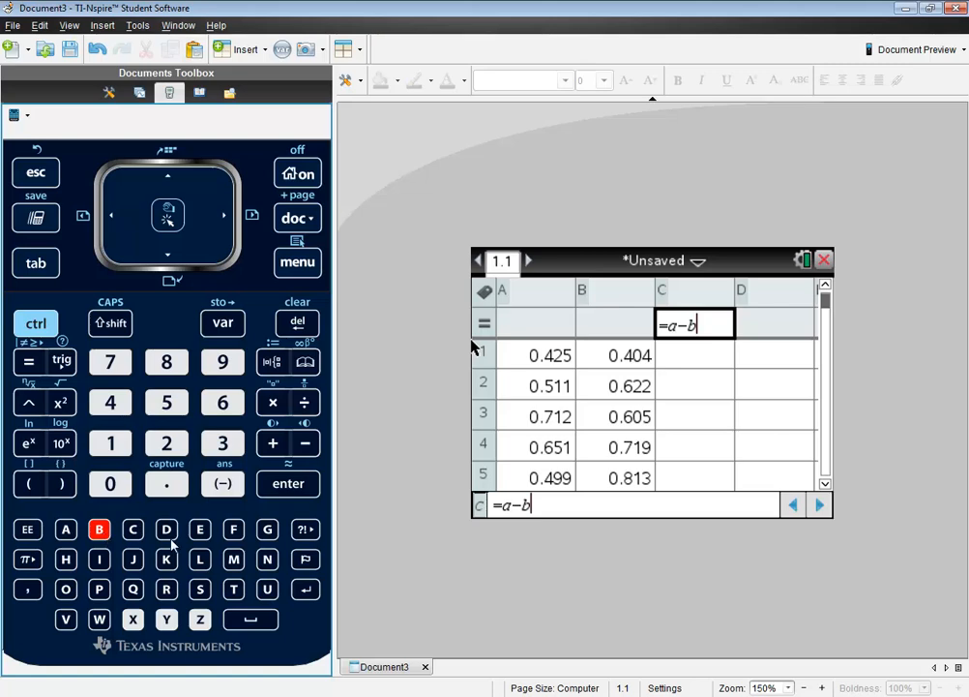
{"action": "left_click", "coordinate": [286, 484]}
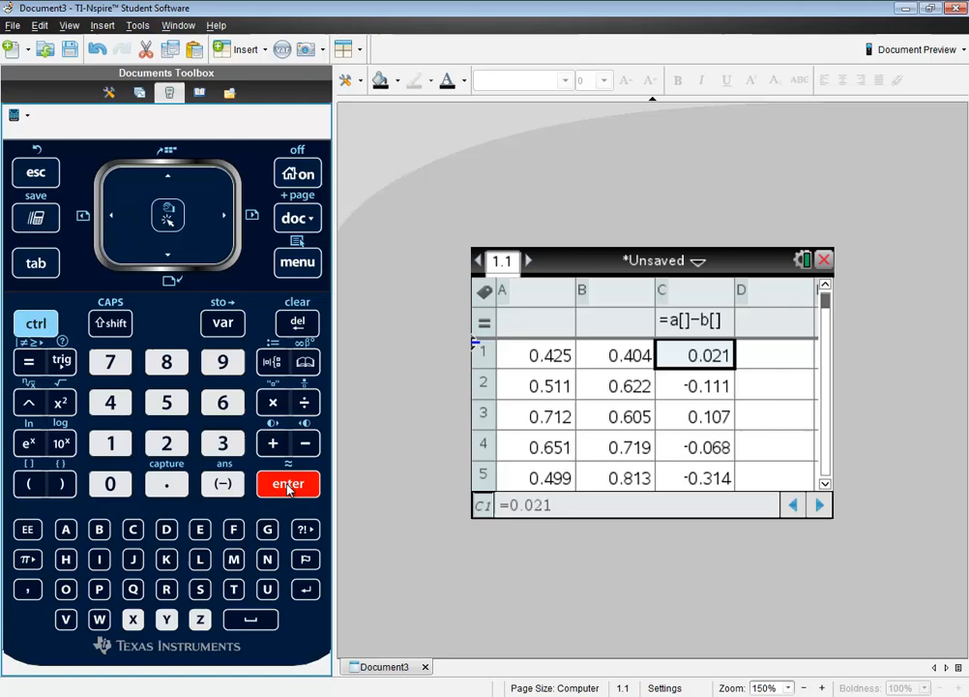
{"action": "mouse_move", "coordinate": [687, 325]}
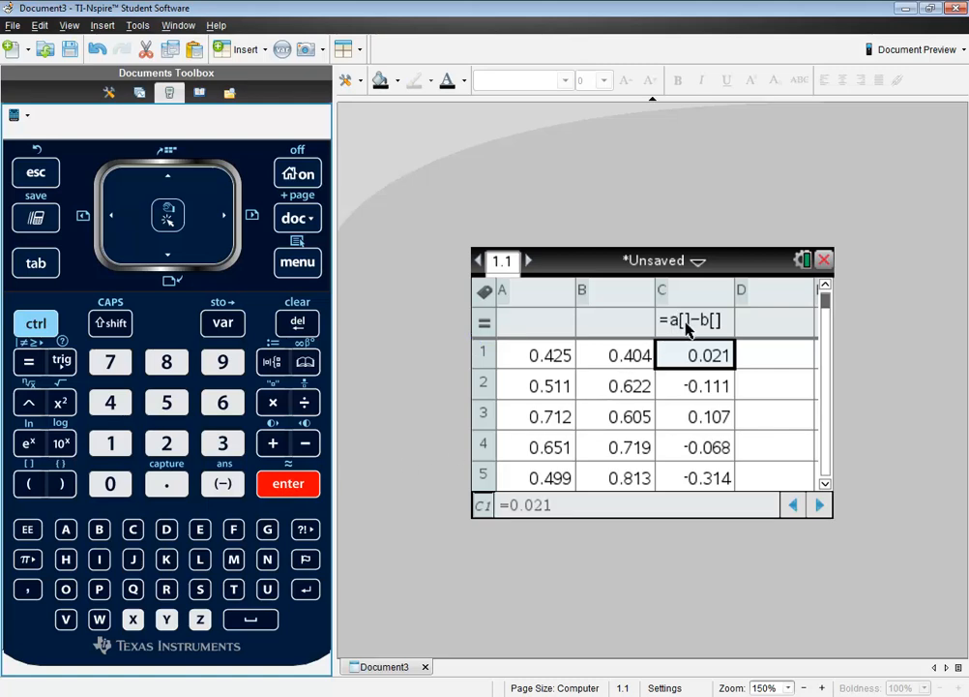
{"action": "mouse_move", "coordinate": [538, 362]}
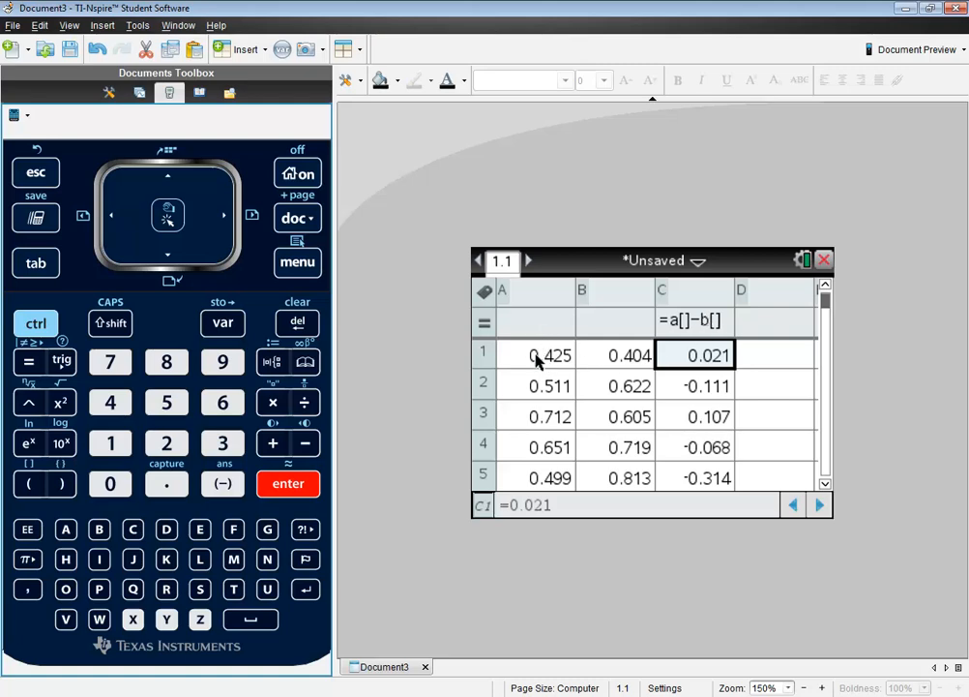
{"action": "mouse_move", "coordinate": [817, 375]}
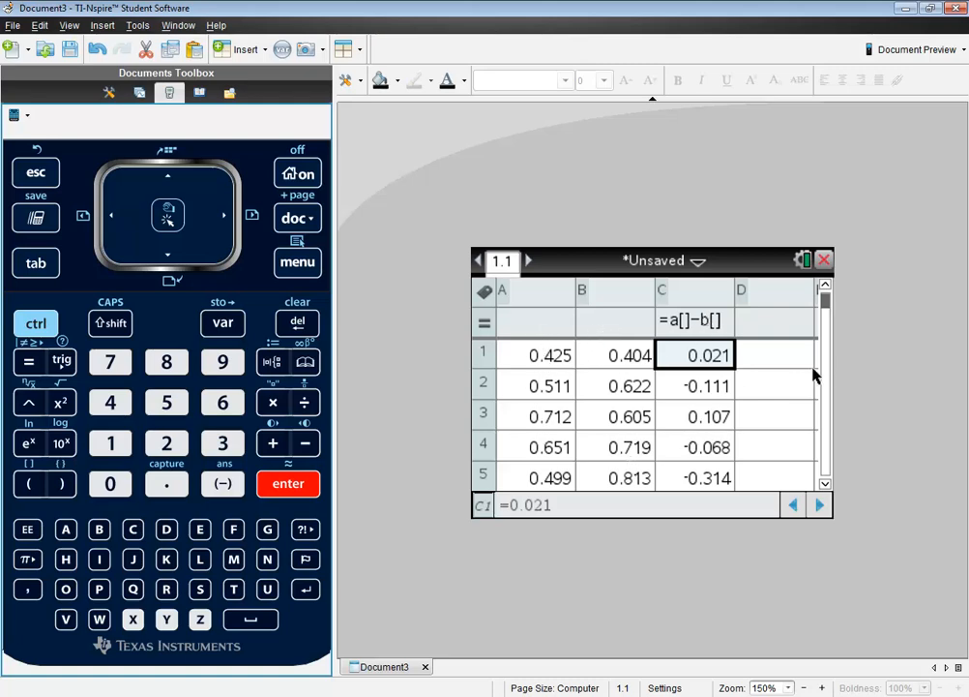
{"action": "mouse_move", "coordinate": [681, 383]}
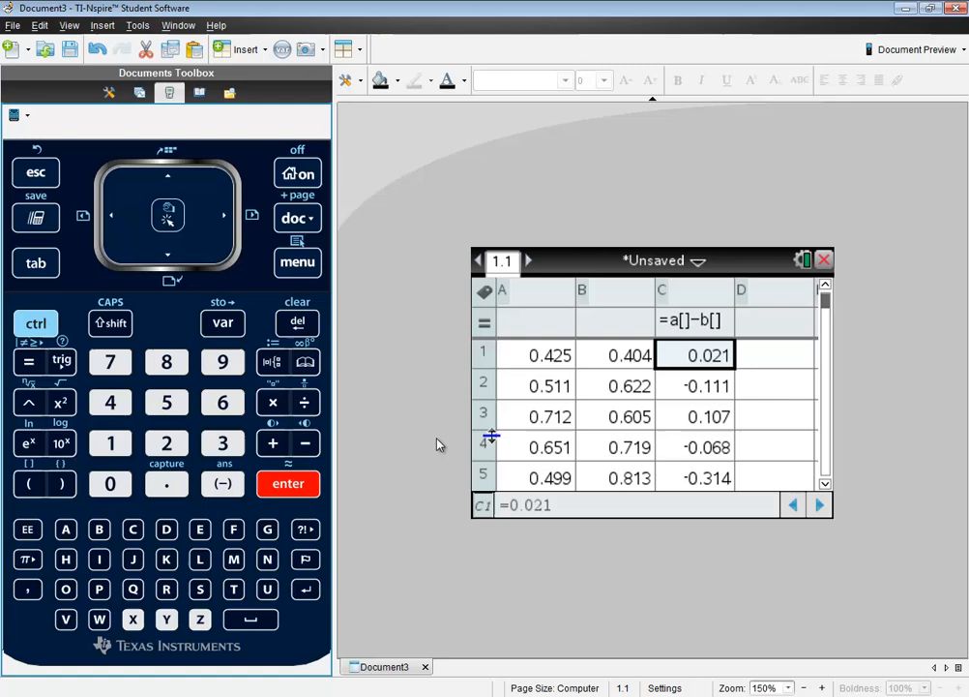
{"action": "mouse_move", "coordinate": [707, 399]}
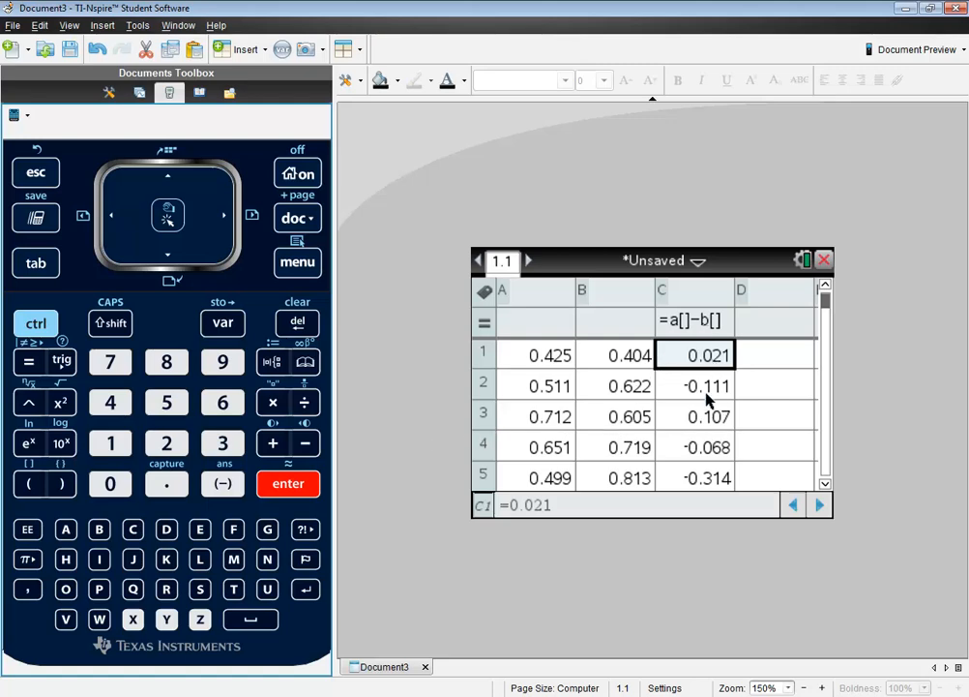
{"action": "mouse_move", "coordinate": [704, 397]}
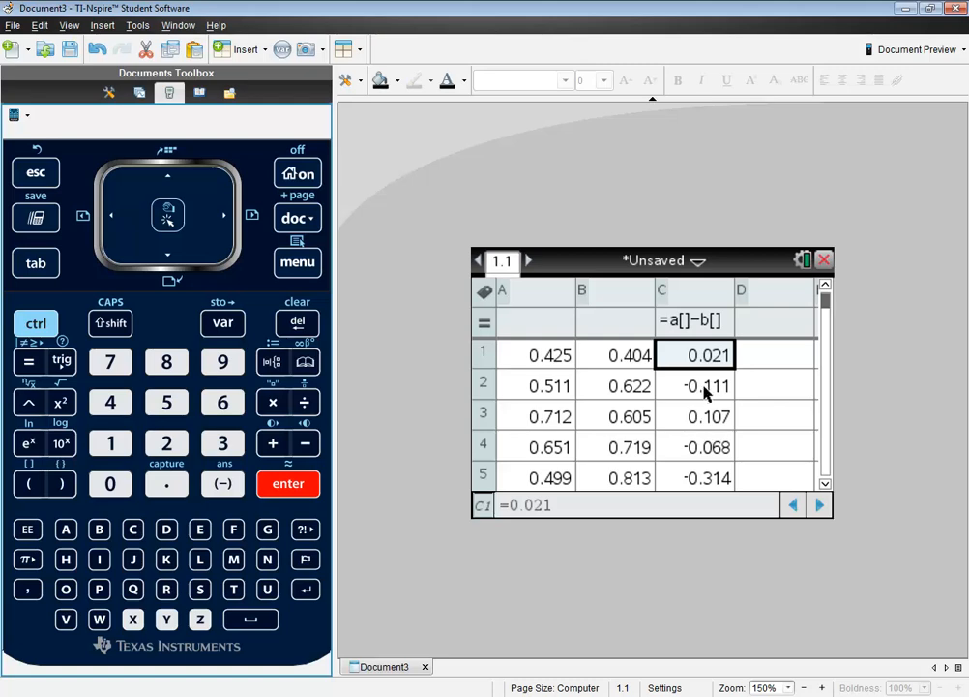
{"action": "mouse_move", "coordinate": [707, 377]}
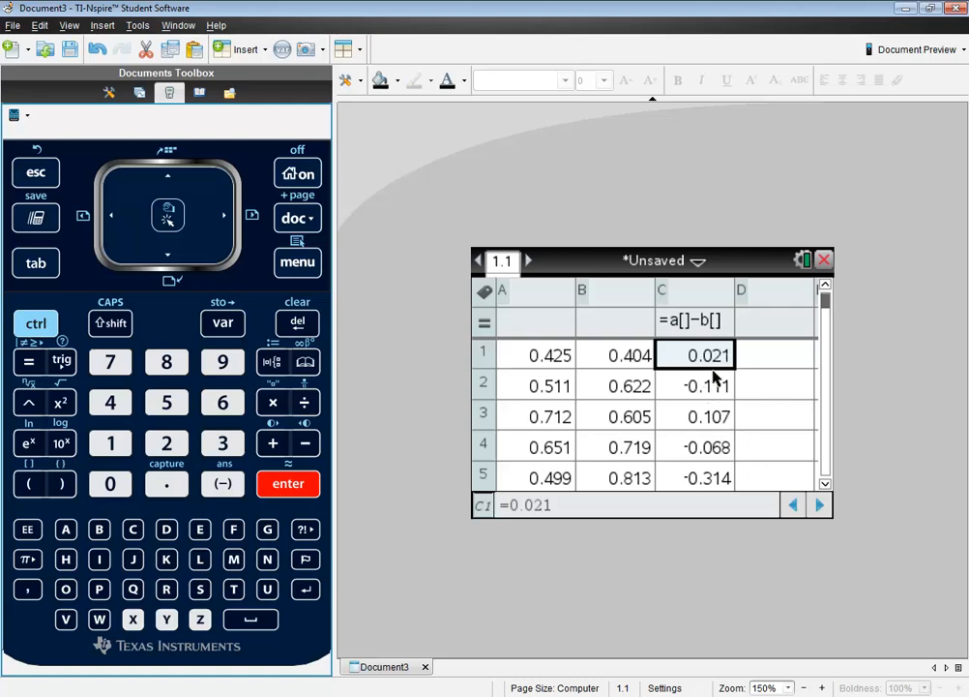
{"action": "mouse_move", "coordinate": [422, 311]}
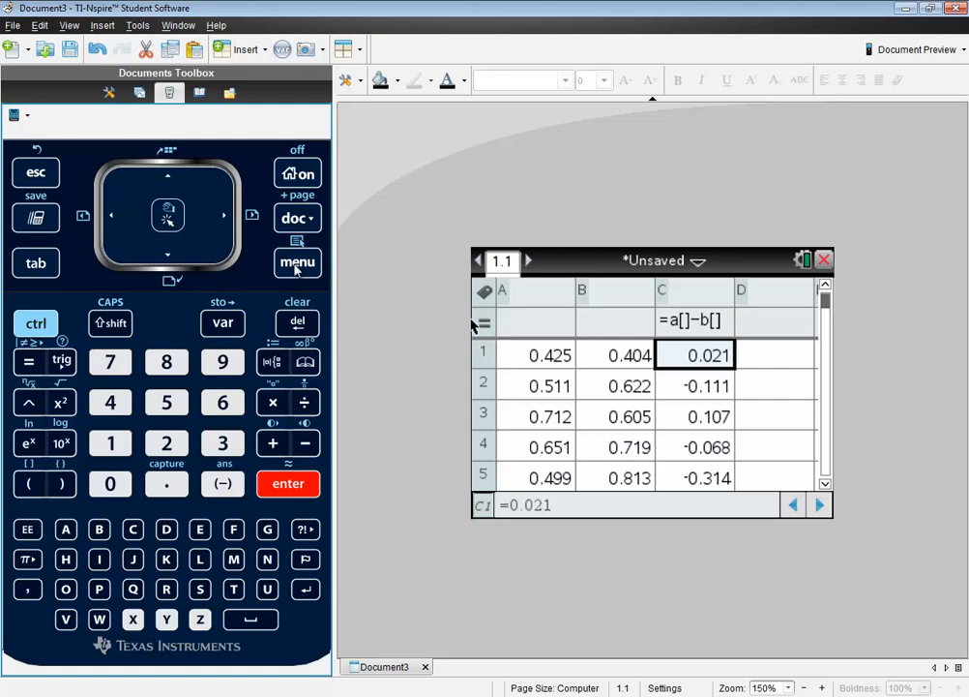
Navigate Statistics > Stat Calculations > Confidence Intervals to reach t Interval
{"action": "left_click", "coordinate": [298, 263]}
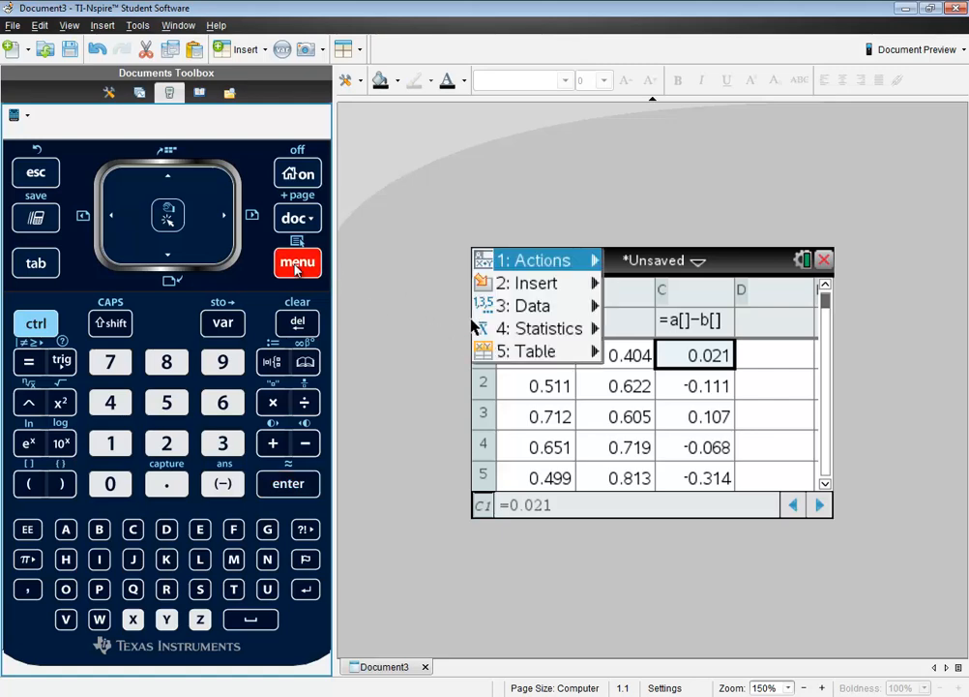
{"action": "mouse_move", "coordinate": [229, 379]}
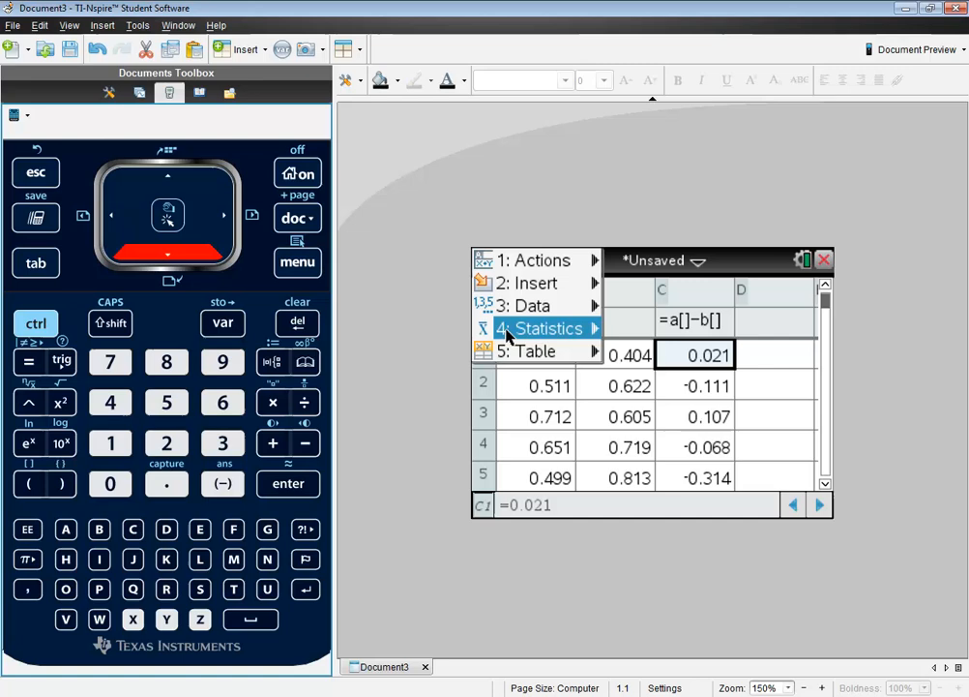
{"action": "left_click", "coordinate": [545, 329]}
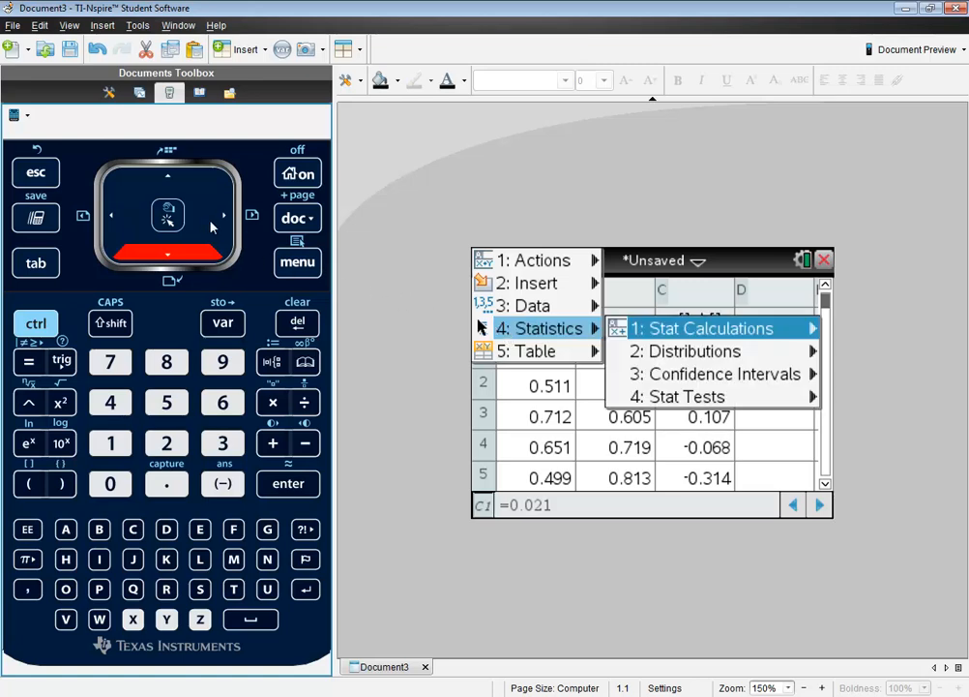
{"action": "mouse_move", "coordinate": [704, 373]}
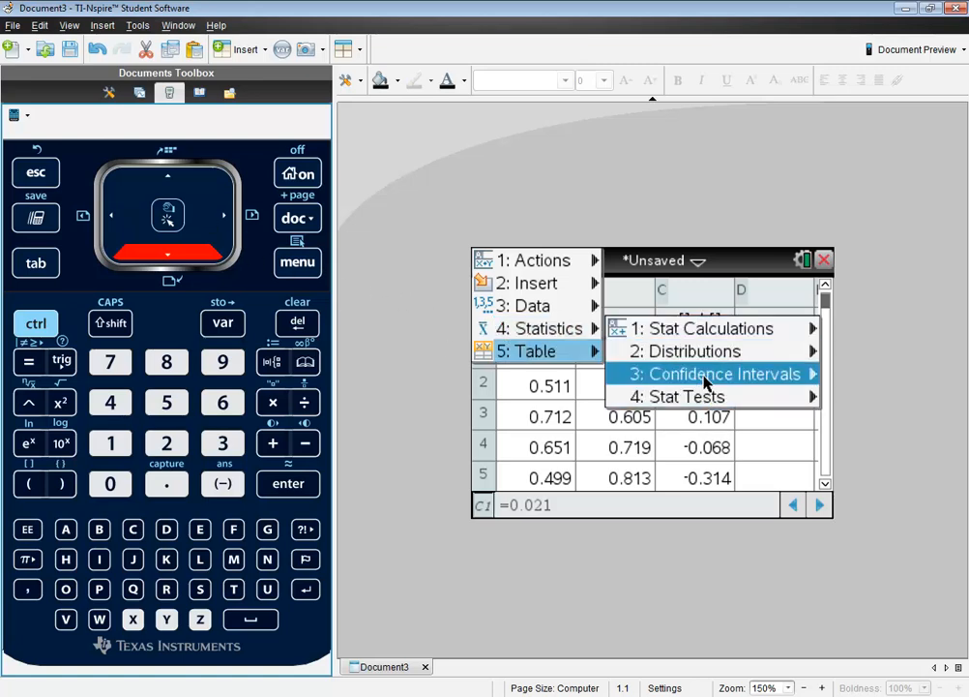
{"action": "left_click", "coordinate": [712, 374]}
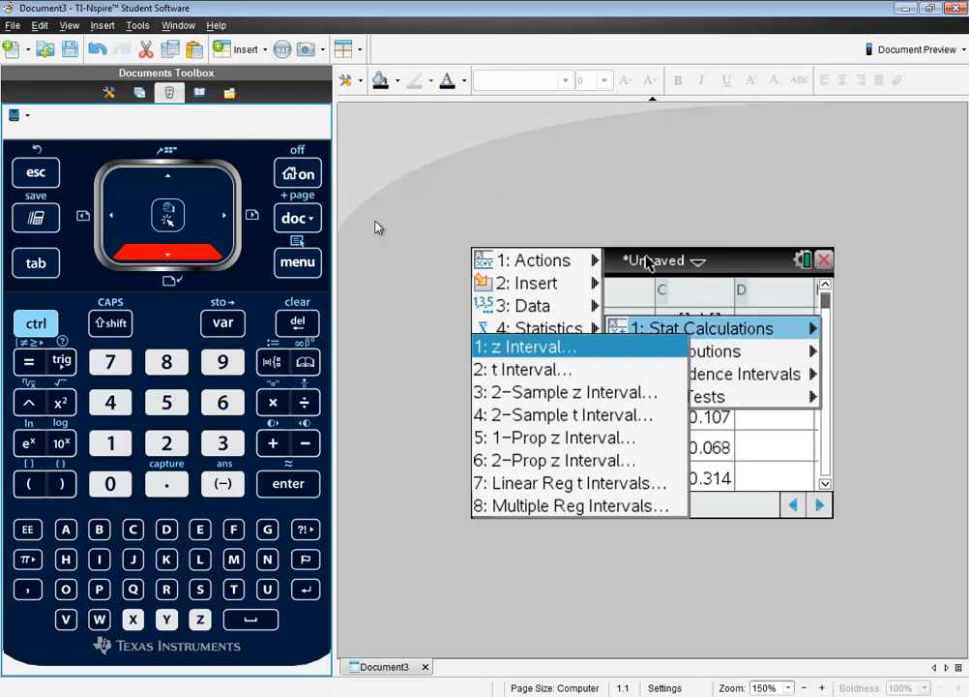
{"action": "mouse_move", "coordinate": [383, 336]}
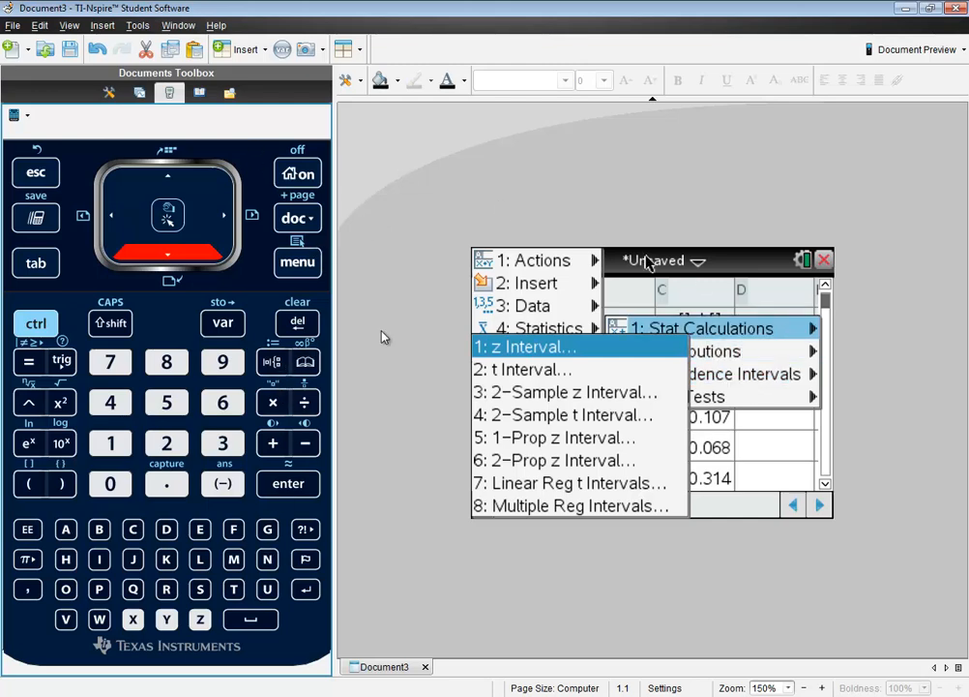
{"action": "mouse_move", "coordinate": [114, 221]}
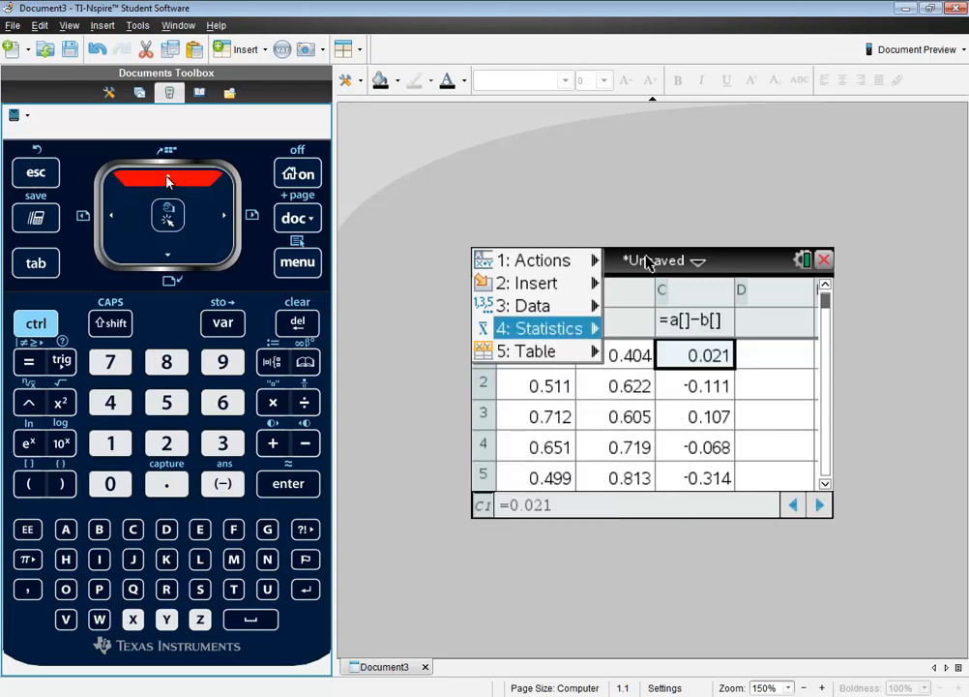
{"action": "left_click", "coordinate": [542, 329]}
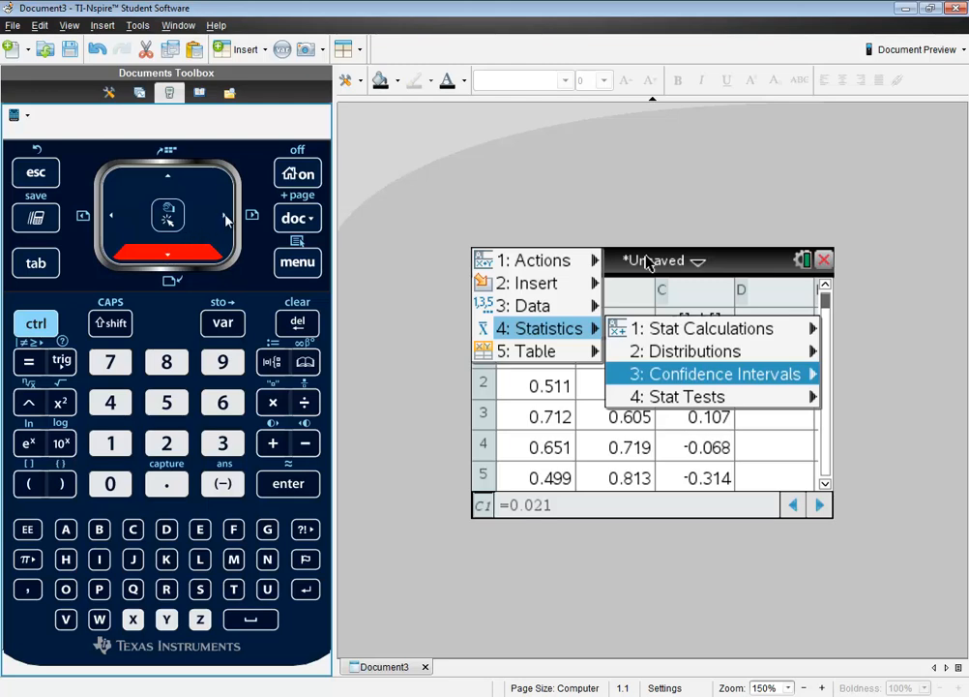
{"action": "left_click", "coordinate": [712, 373]}
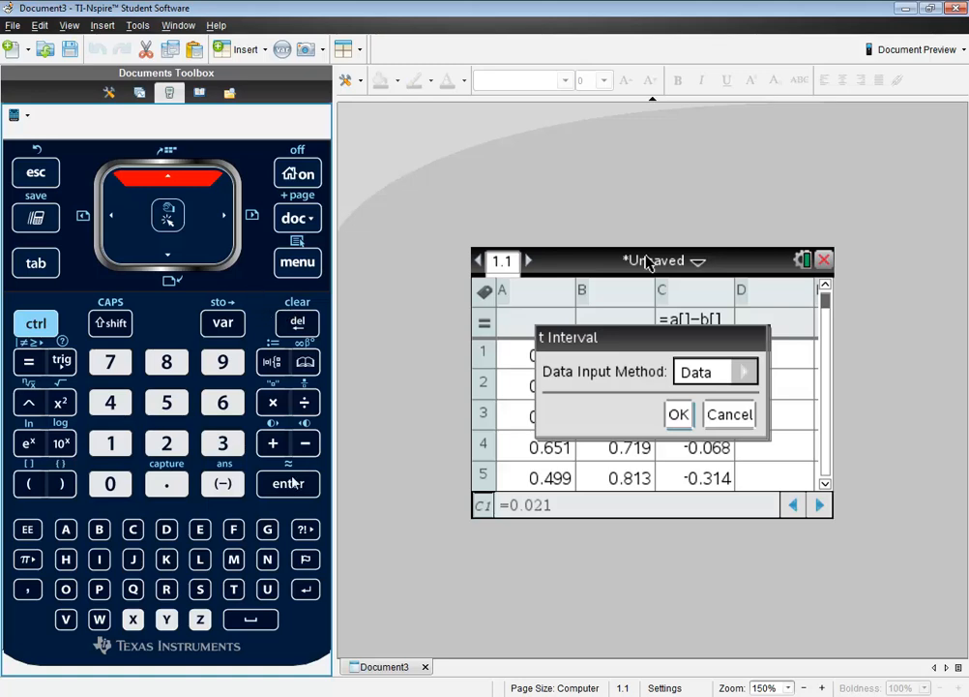
{"action": "left_click", "coordinate": [677, 414]}
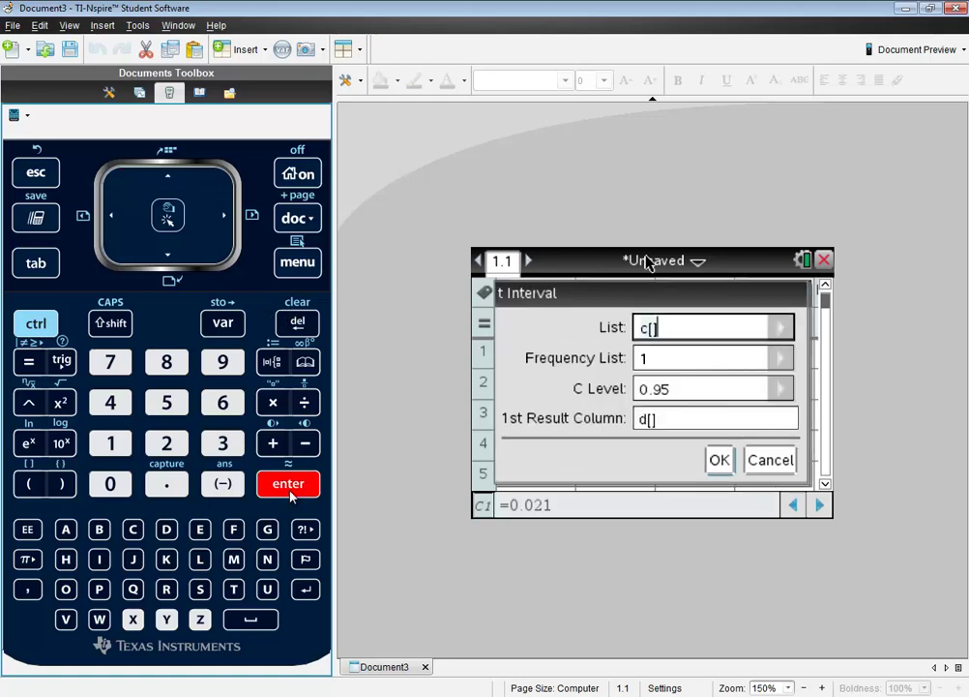
{"action": "mouse_move", "coordinate": [217, 271]}
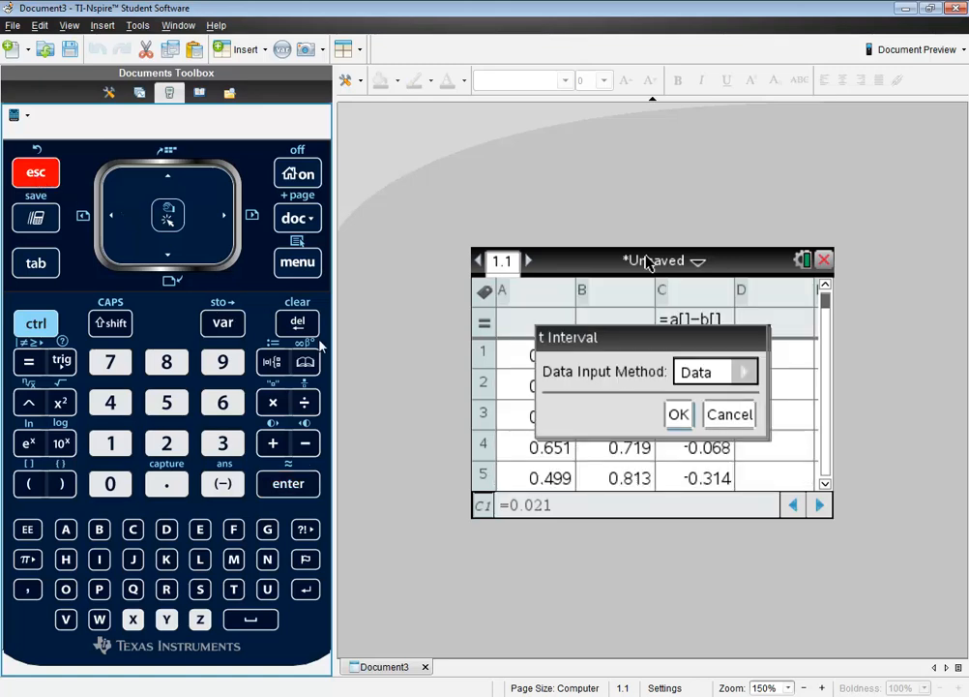
{"action": "left_click", "coordinate": [743, 372]}
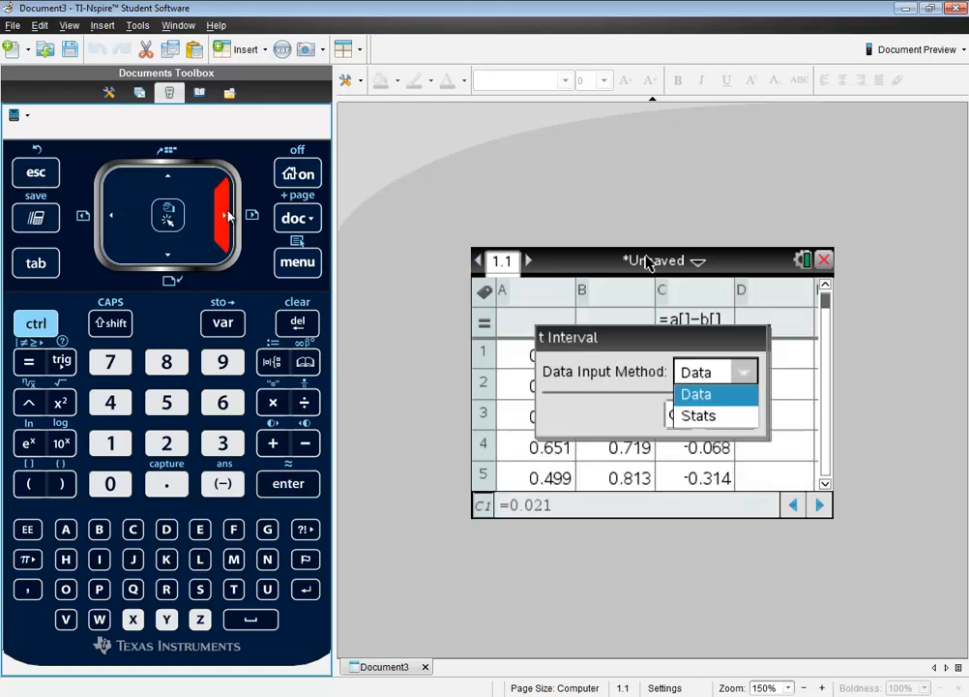
{"action": "mouse_move", "coordinate": [205, 260]}
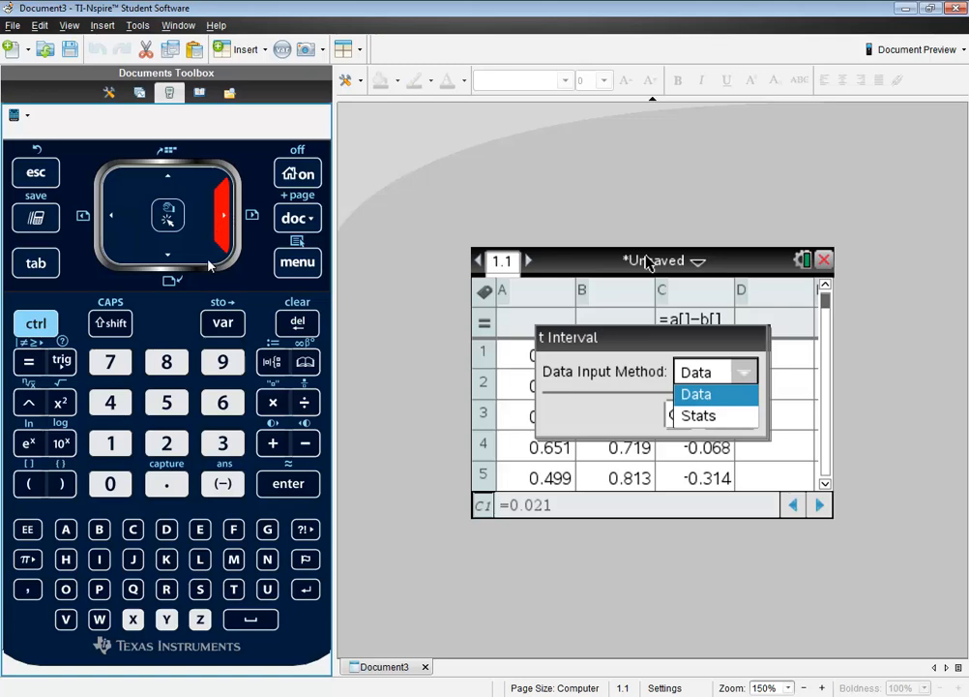
{"action": "mouse_move", "coordinate": [217, 269]}
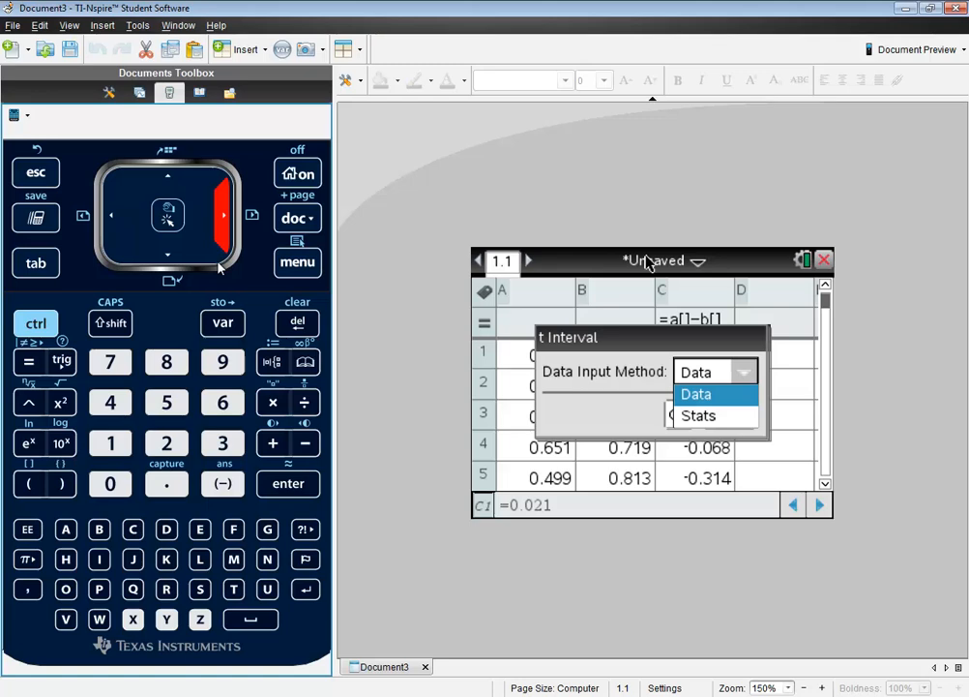
{"action": "mouse_move", "coordinate": [256, 424]}
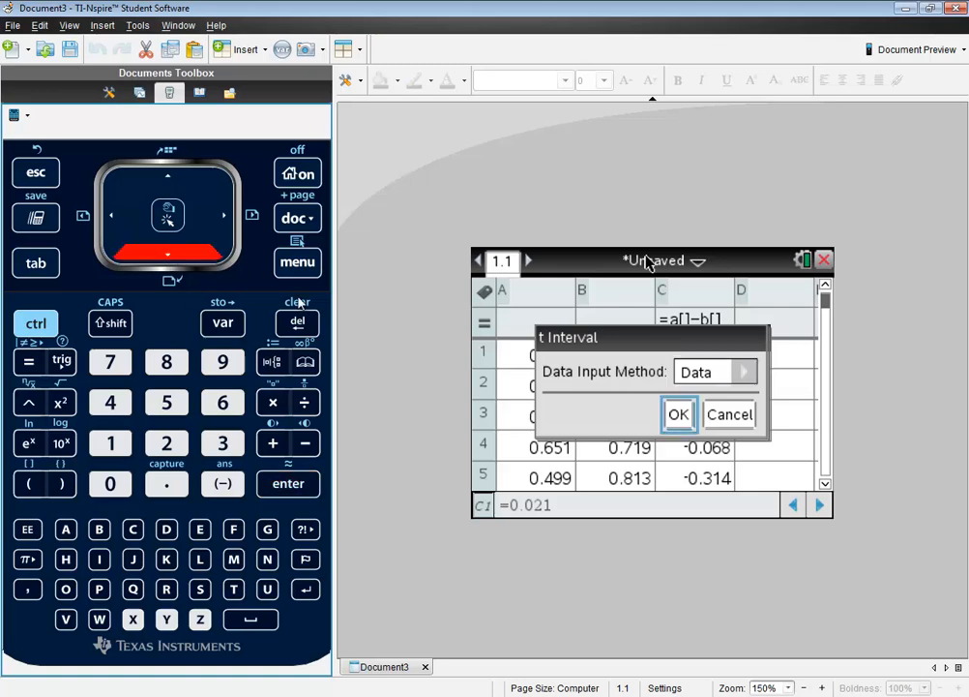
{"action": "mouse_move", "coordinate": [474, 399]}
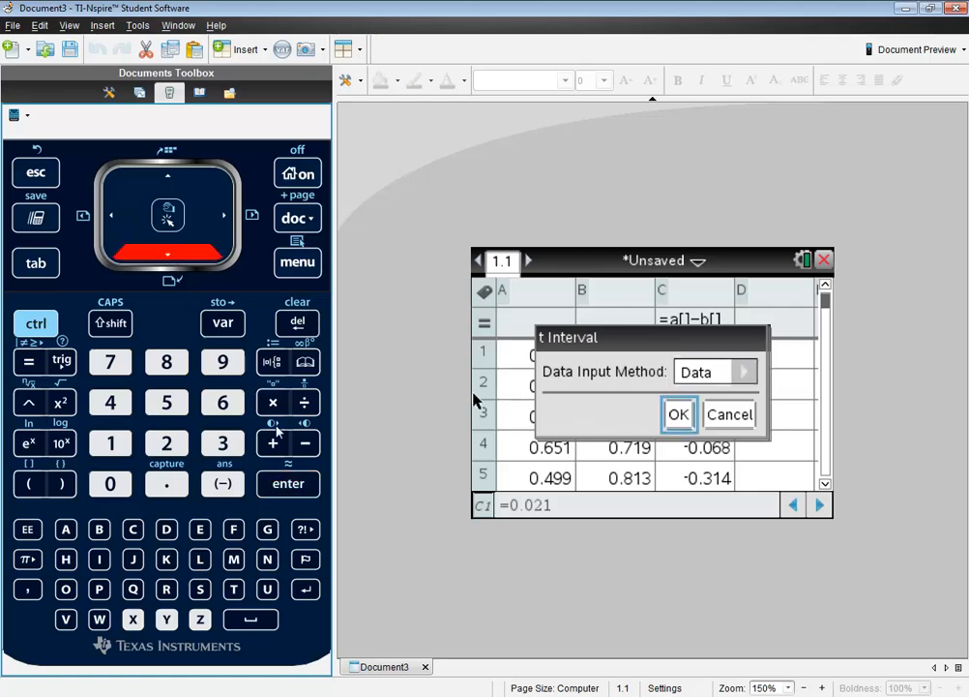
Confirm Data input with list c[] and clear the default 0.95 C Level for a new value
{"action": "left_click", "coordinate": [677, 415]}
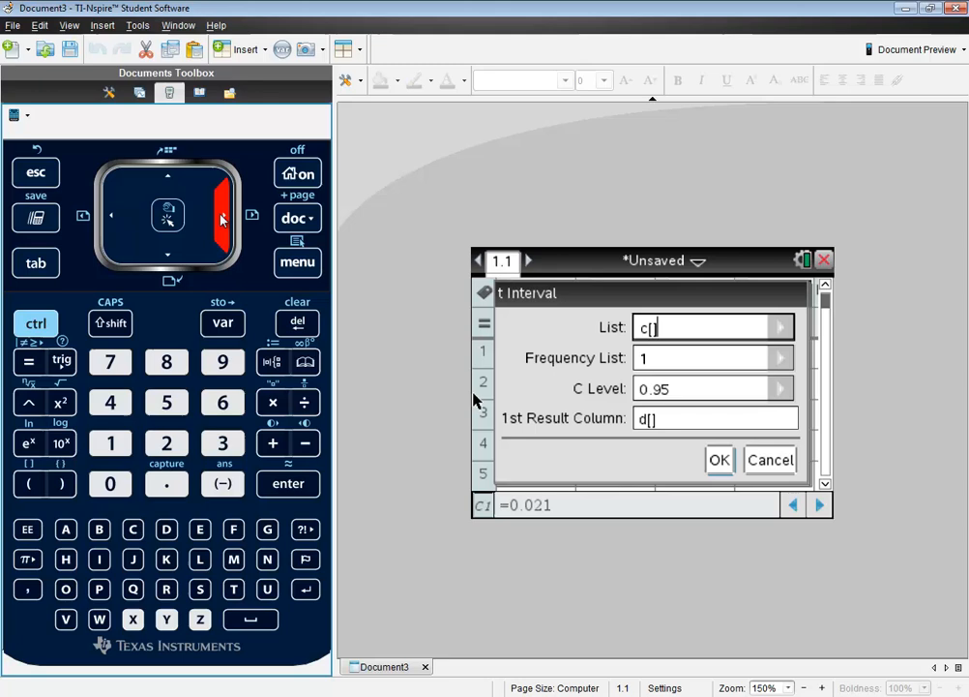
{"action": "triple_click", "coordinate": [706, 357]}
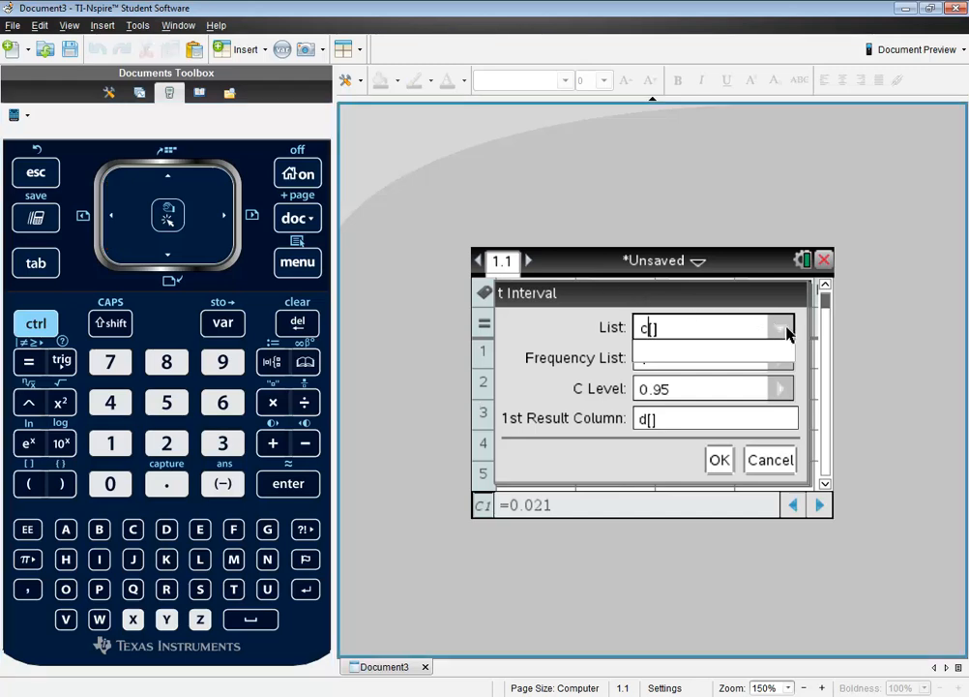
{"action": "mouse_move", "coordinate": [577, 333]}
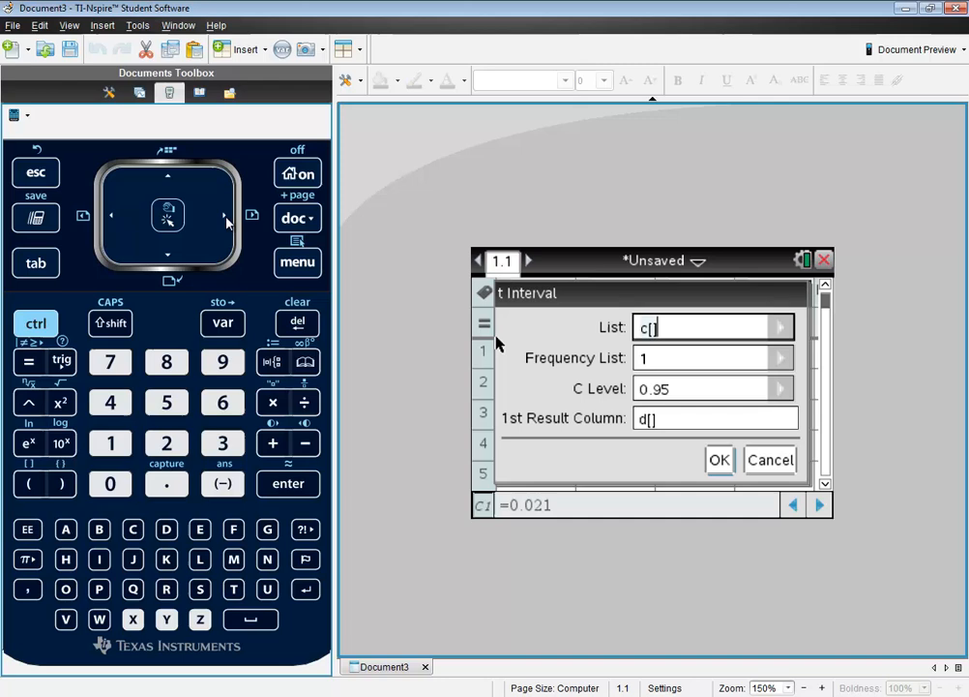
{"action": "mouse_move", "coordinate": [790, 329]}
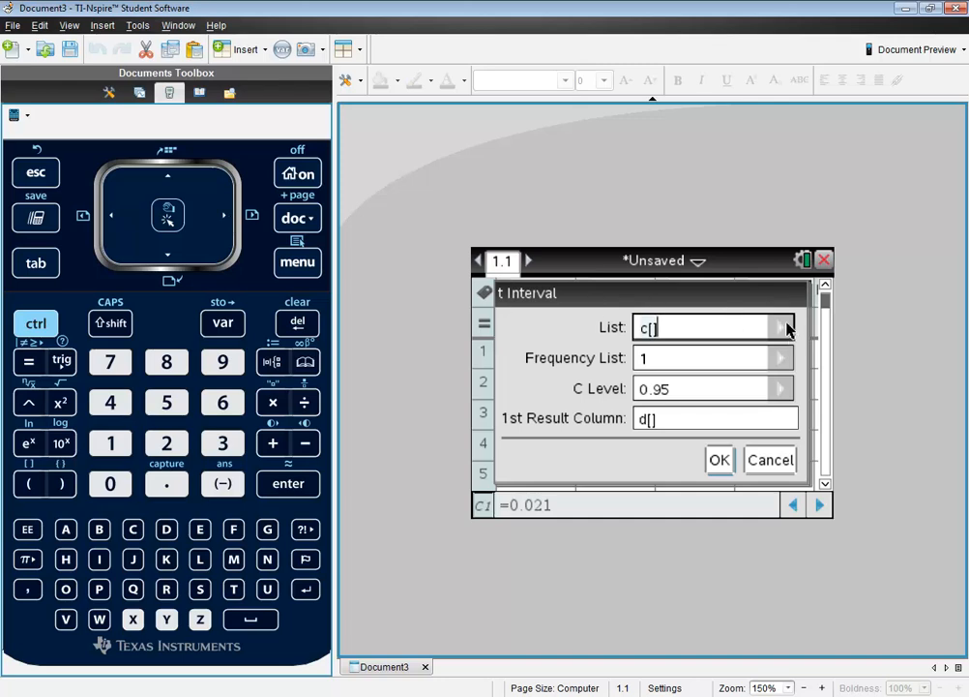
{"action": "mouse_move", "coordinate": [650, 333]}
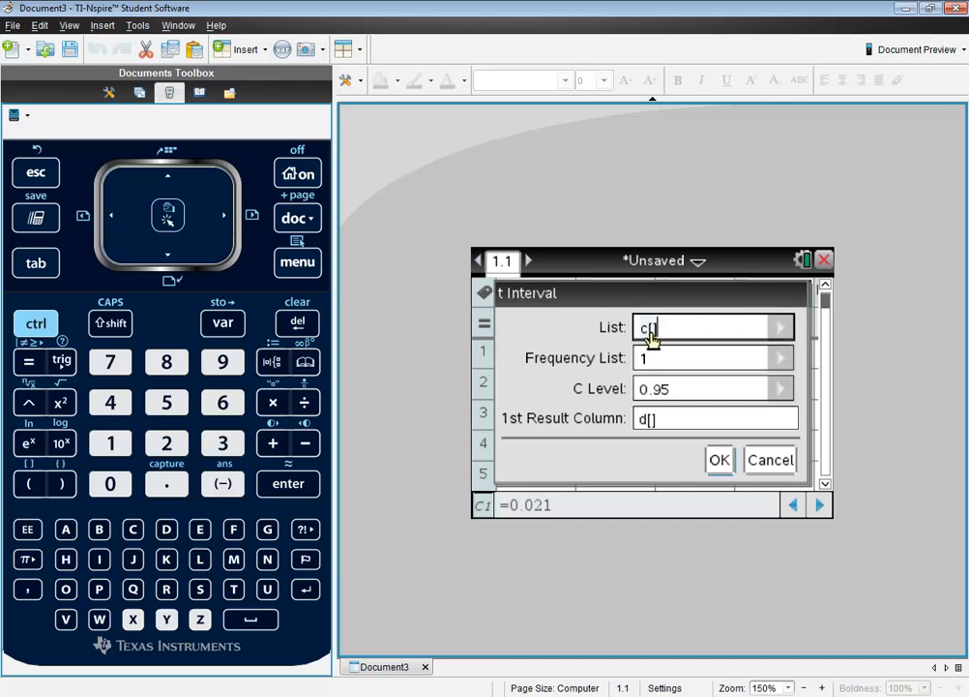
{"action": "mouse_move", "coordinate": [518, 358]}
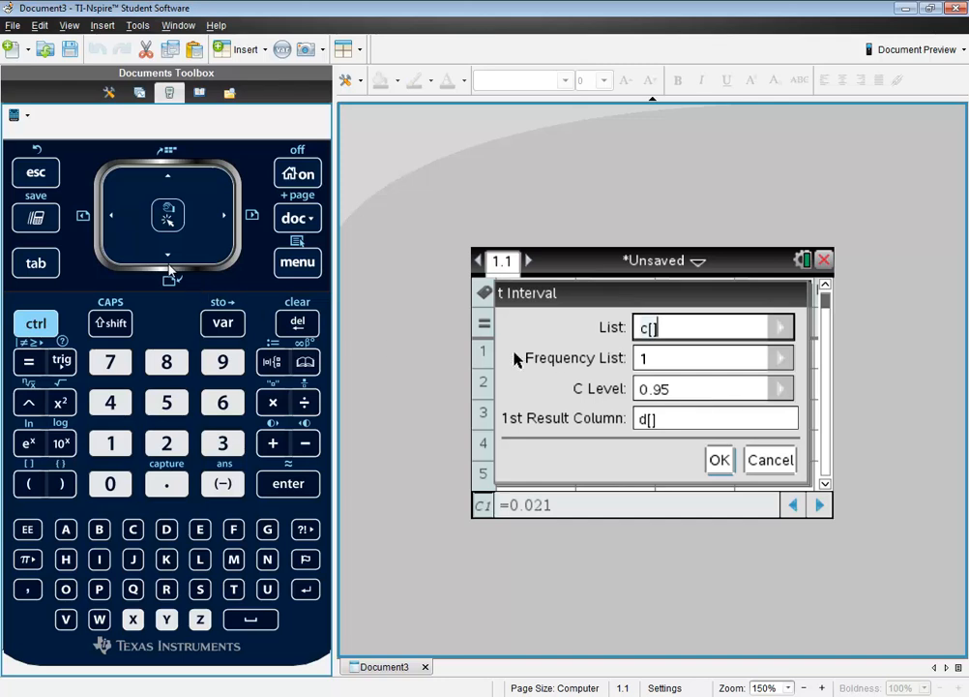
{"action": "left_click", "coordinate": [166, 254]}
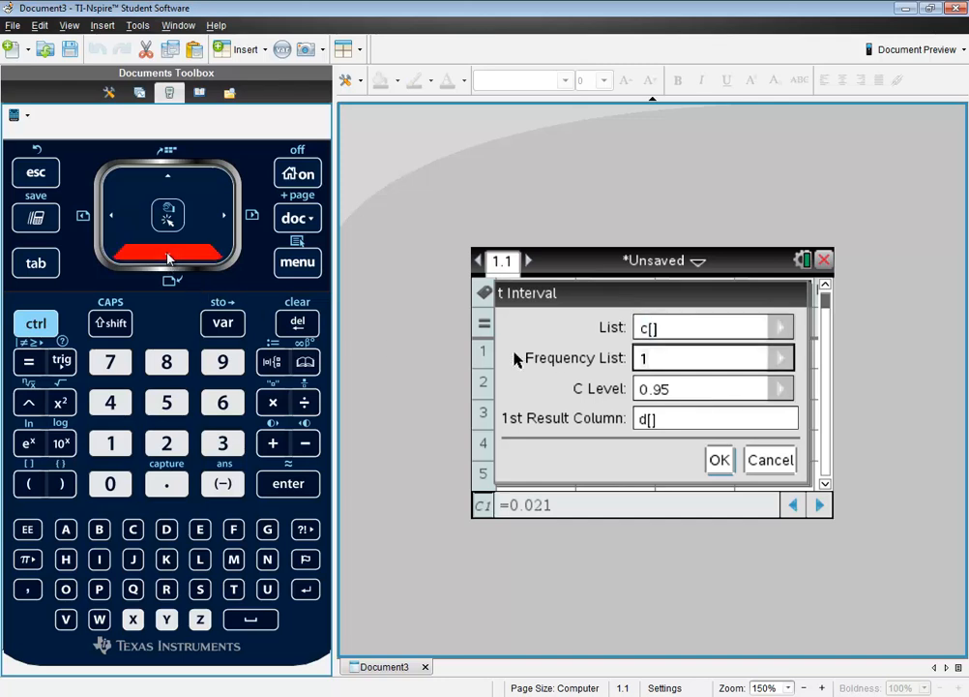
{"action": "left_click", "coordinate": [714, 356]}
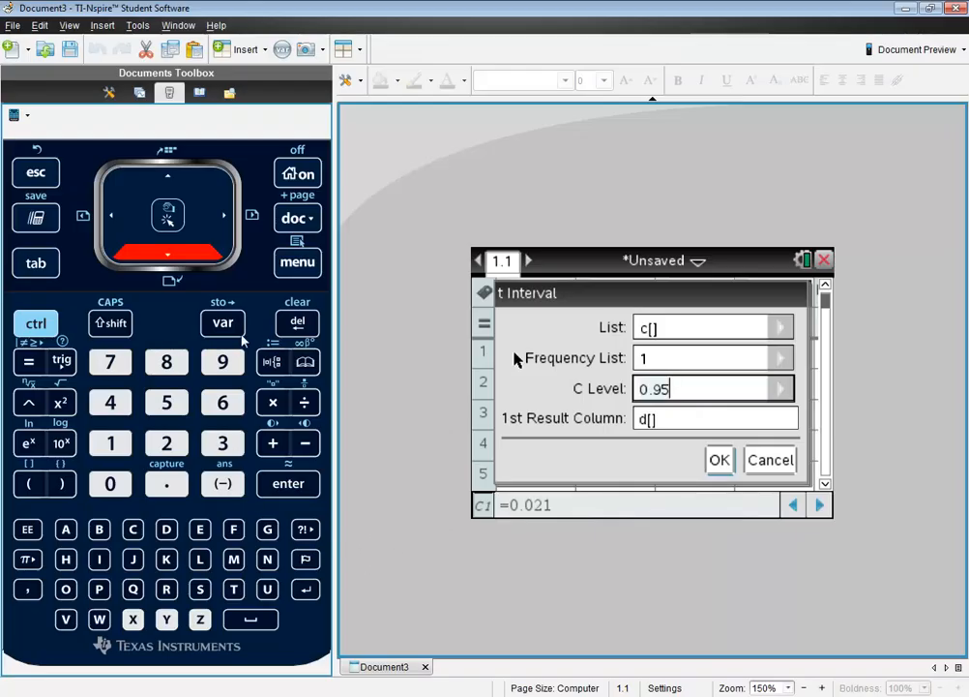
{"action": "left_click", "coordinate": [298, 321]}
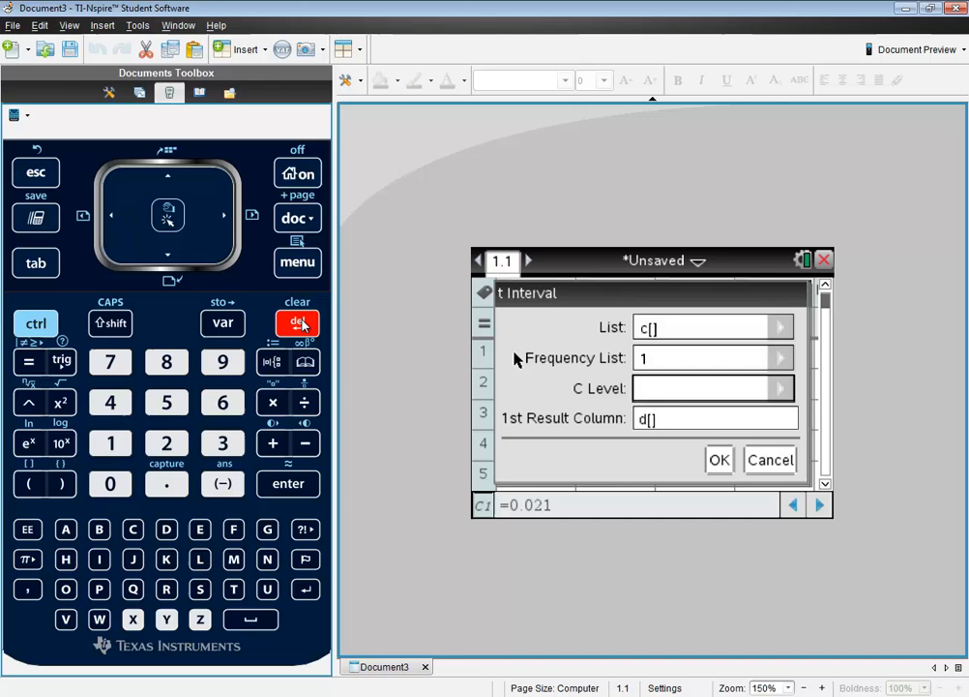
{"action": "left_click", "coordinate": [167, 483]}
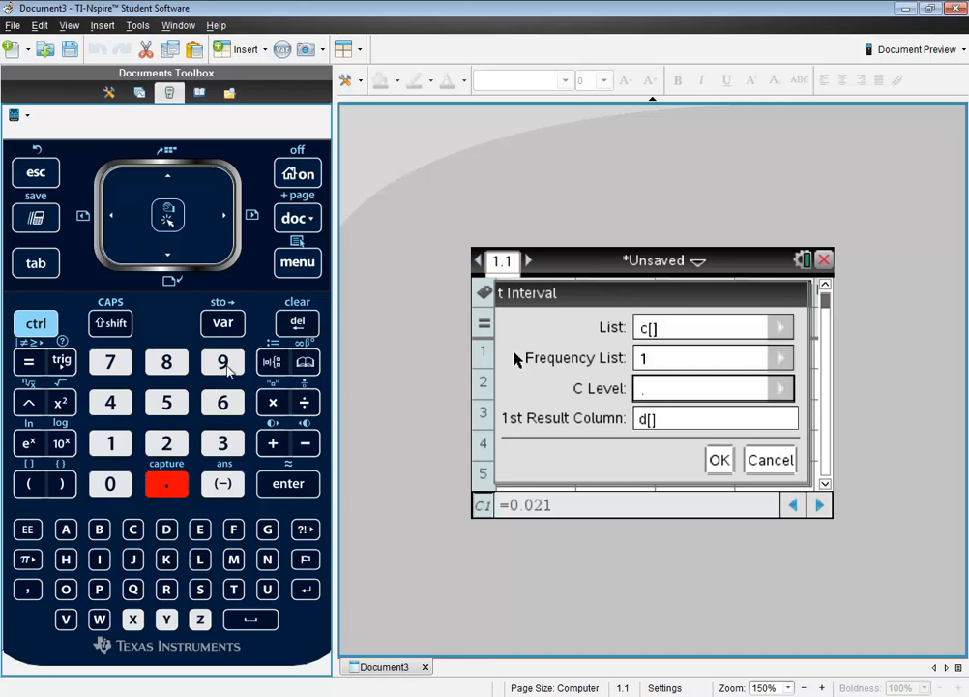
Run the 99% t Interval and review results: CLower −0.3144, CUpper 0.244458, df 5, n 6
{"action": "left_click", "coordinate": [223, 362]}
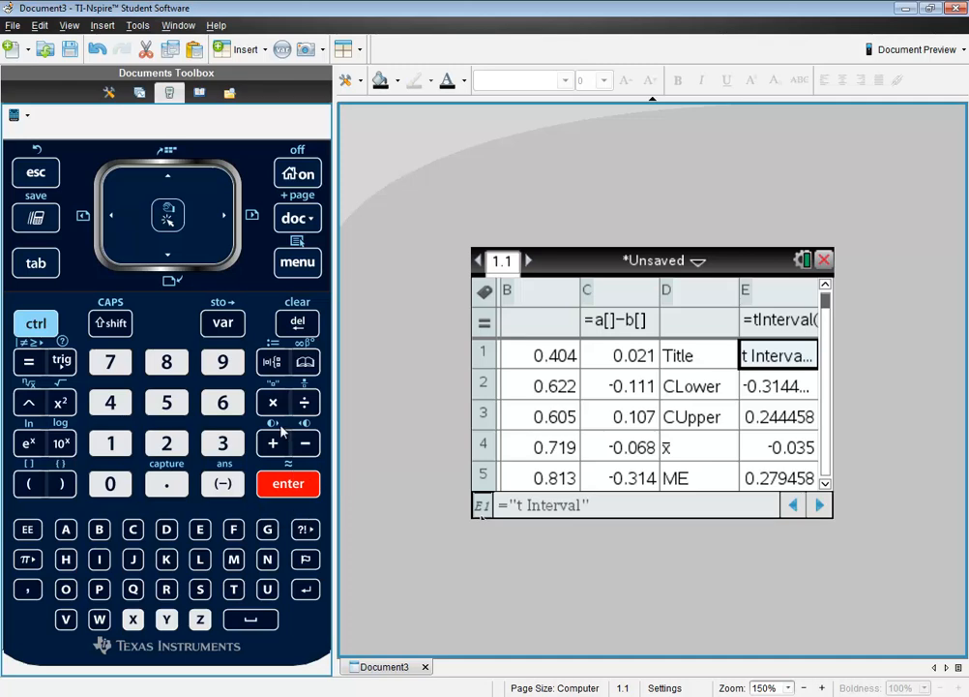
{"action": "mouse_move", "coordinate": [331, 466]}
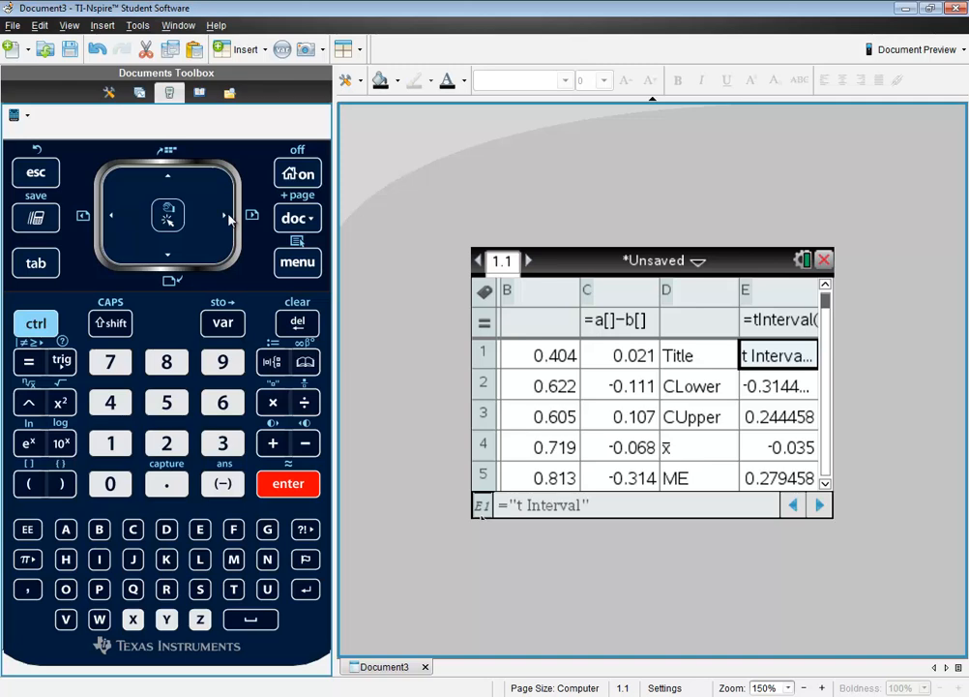
{"action": "left_click", "coordinate": [224, 214]}
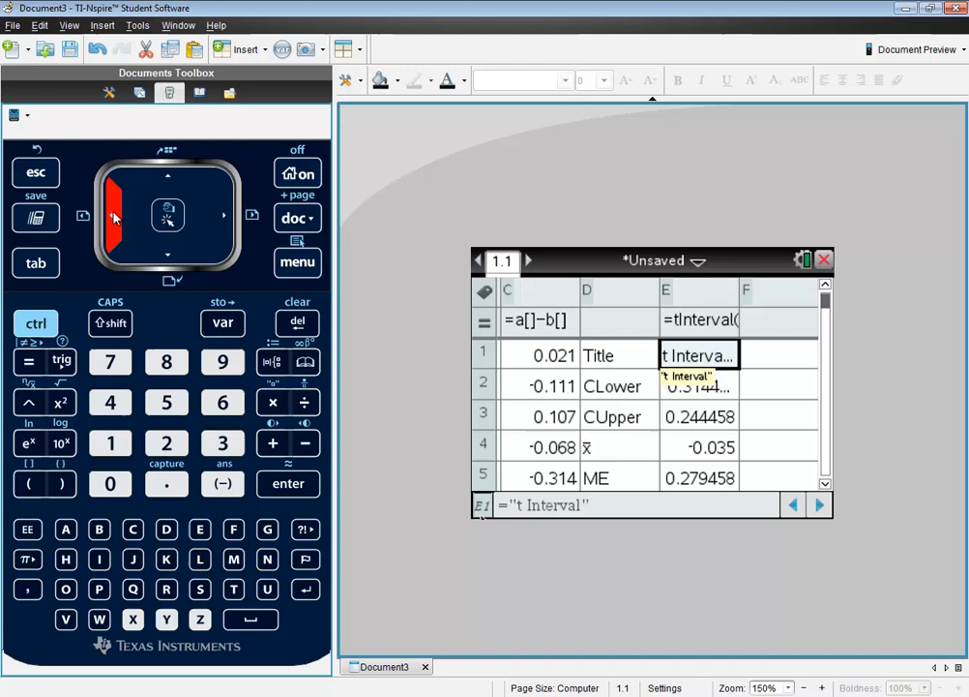
{"action": "left_click", "coordinate": [167, 256]}
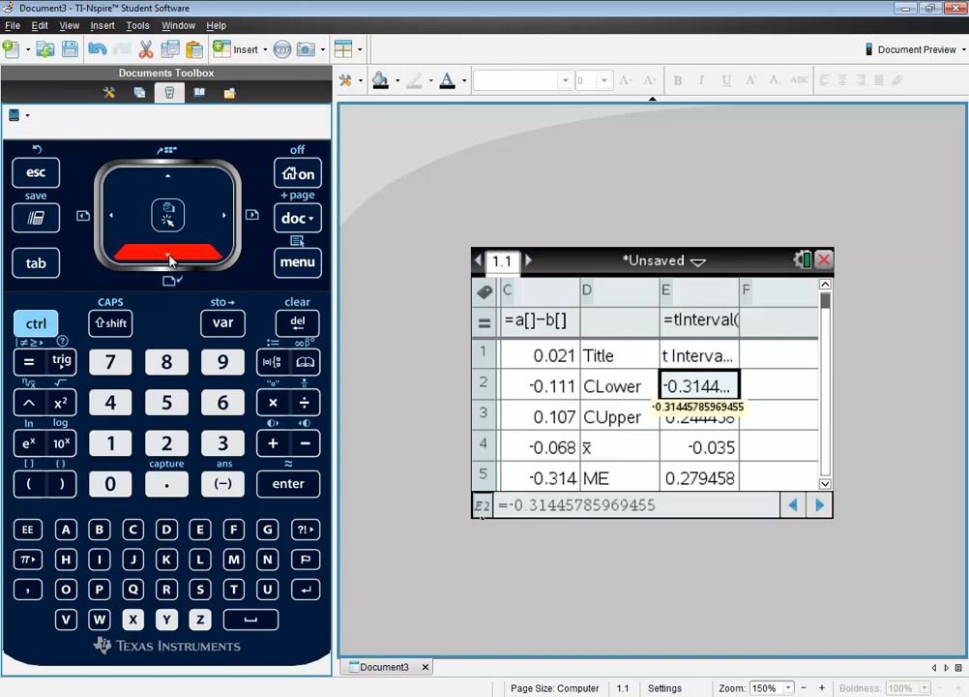
{"action": "left_click", "coordinate": [700, 416]}
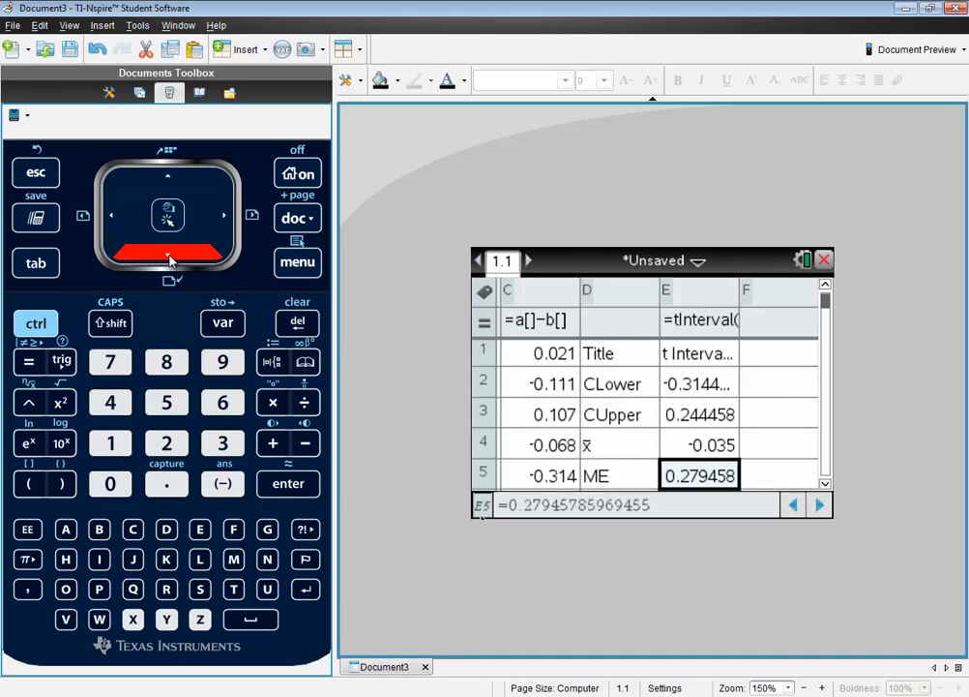
{"action": "scroll", "scroll_direction": "down", "scroll_amount": 3}
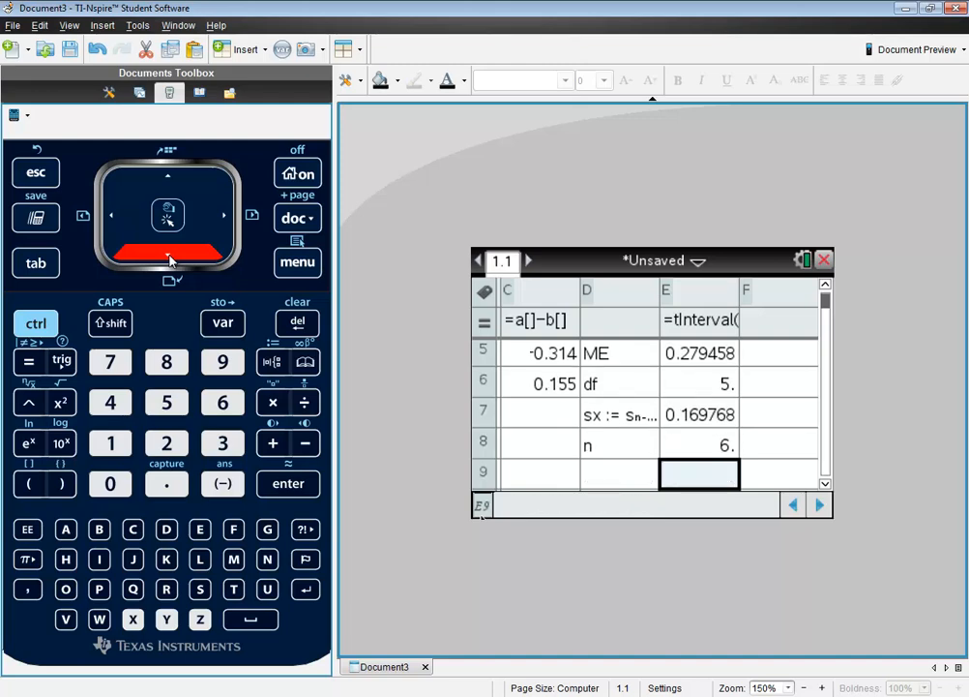
{"action": "left_click", "coordinate": [166, 174]}
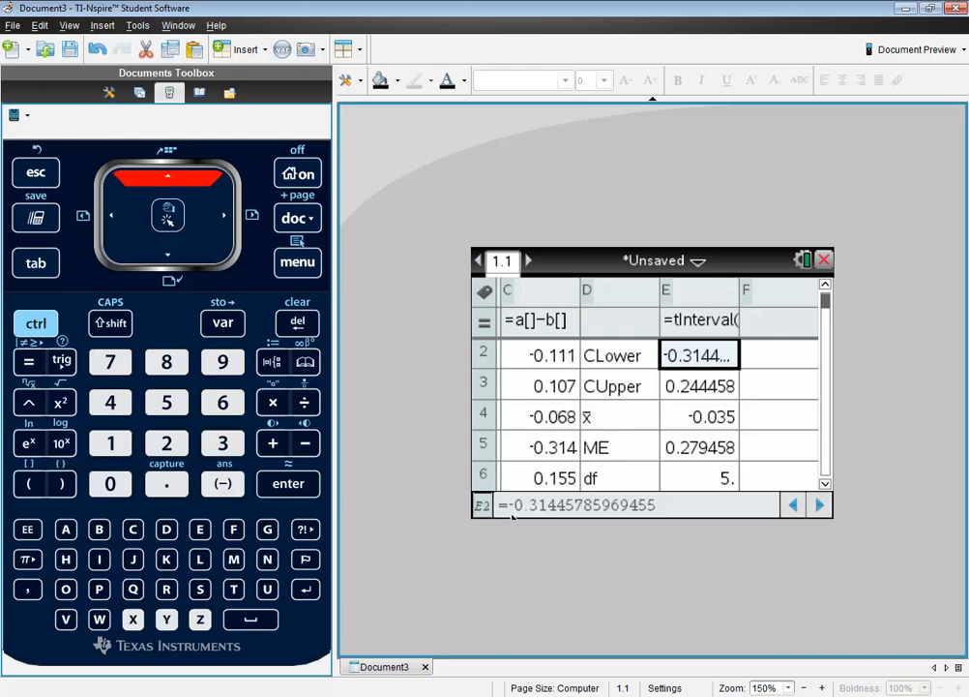
{"action": "mouse_move", "coordinate": [725, 594]}
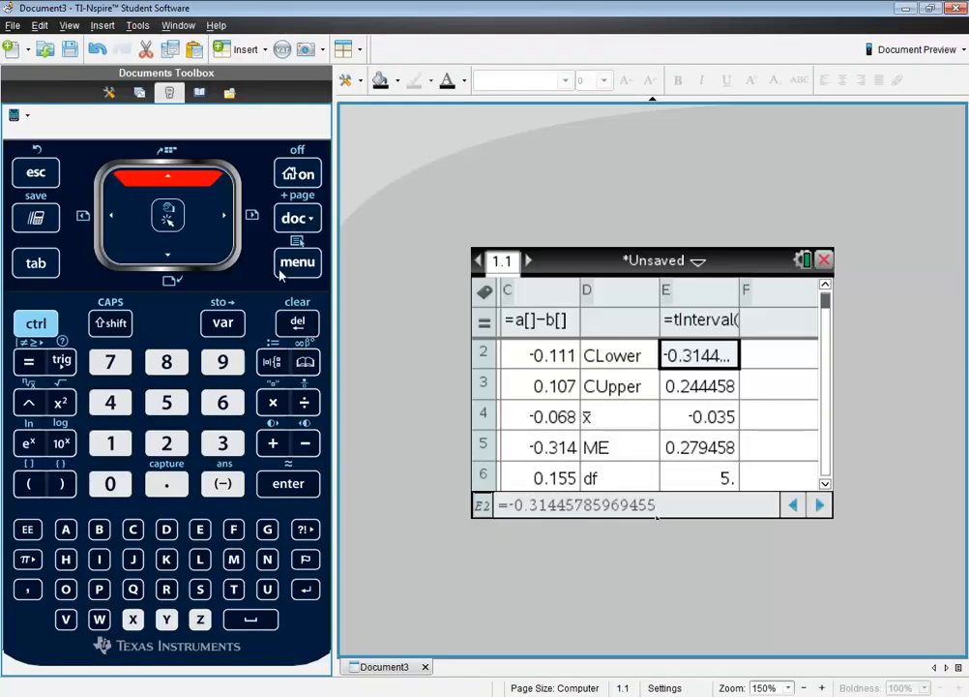
{"action": "mouse_move", "coordinate": [270, 319]}
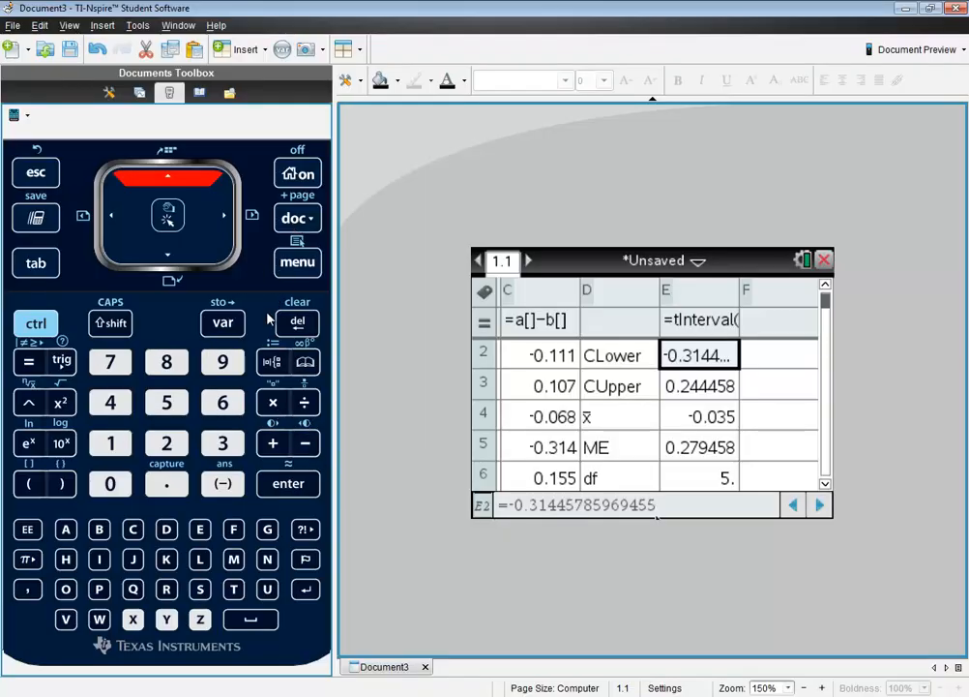
{"action": "mouse_move", "coordinate": [271, 267]}
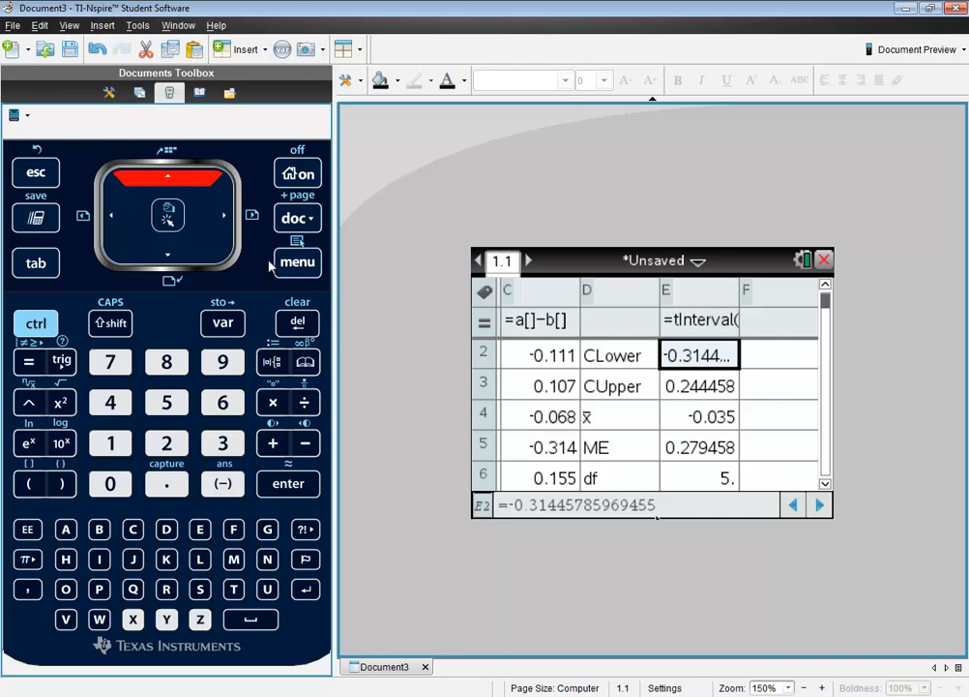
{"action": "mouse_move", "coordinate": [848, 274]}
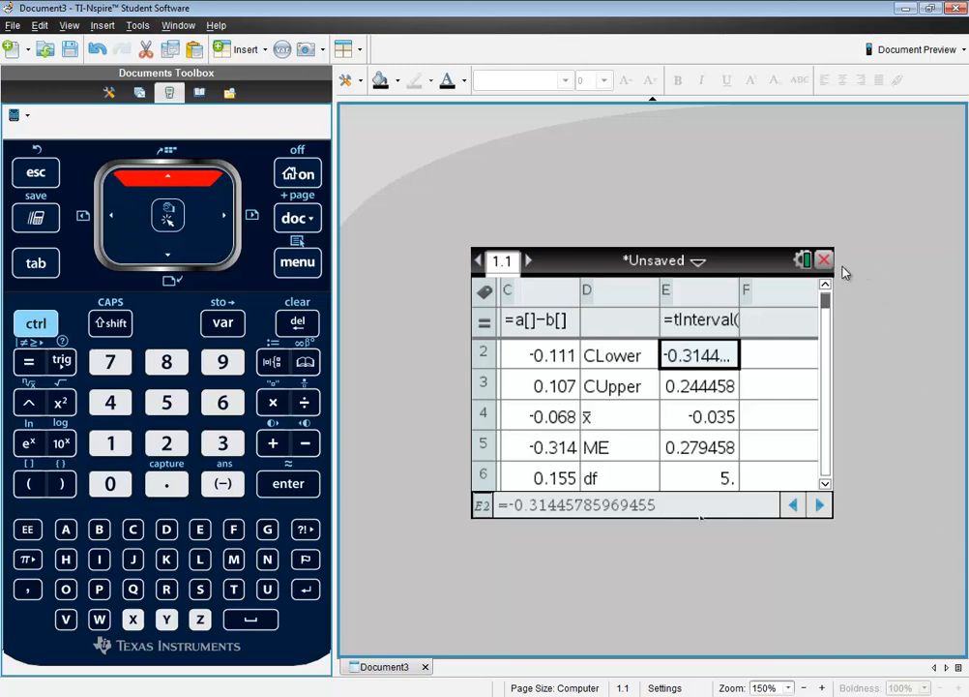
{"action": "mouse_move", "coordinate": [828, 267]}
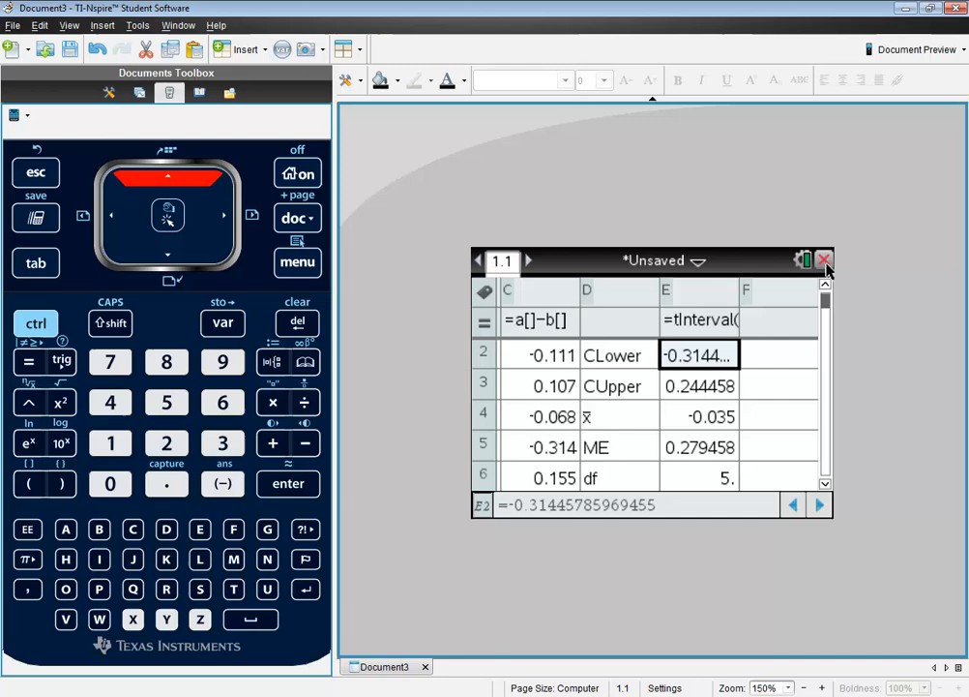
Close the spreadsheet document, discarding it without saving
{"action": "left_click", "coordinate": [825, 260]}
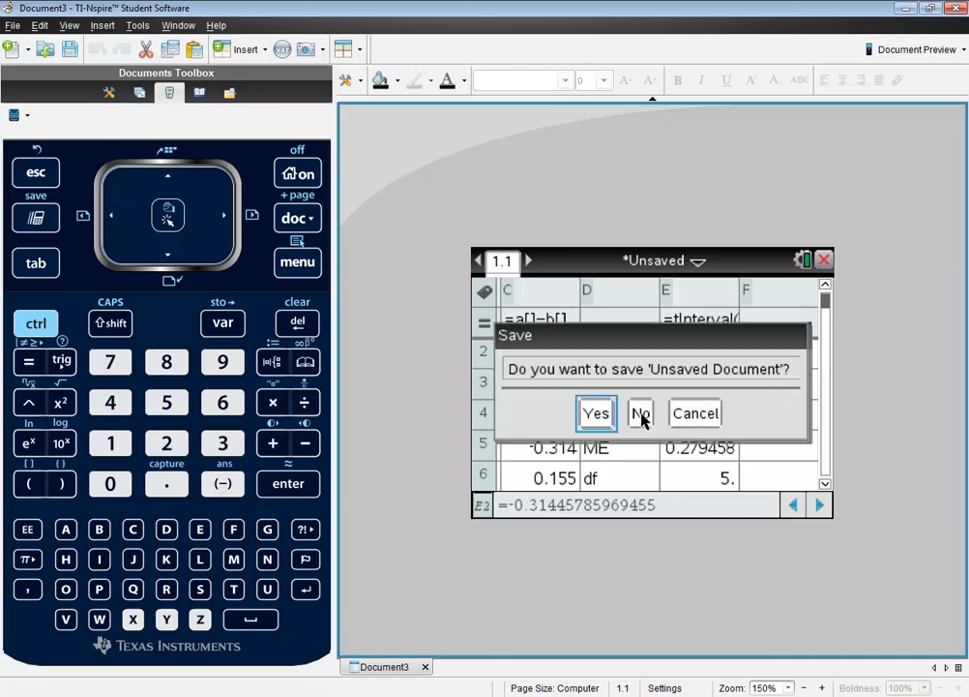
{"action": "left_click", "coordinate": [638, 414]}
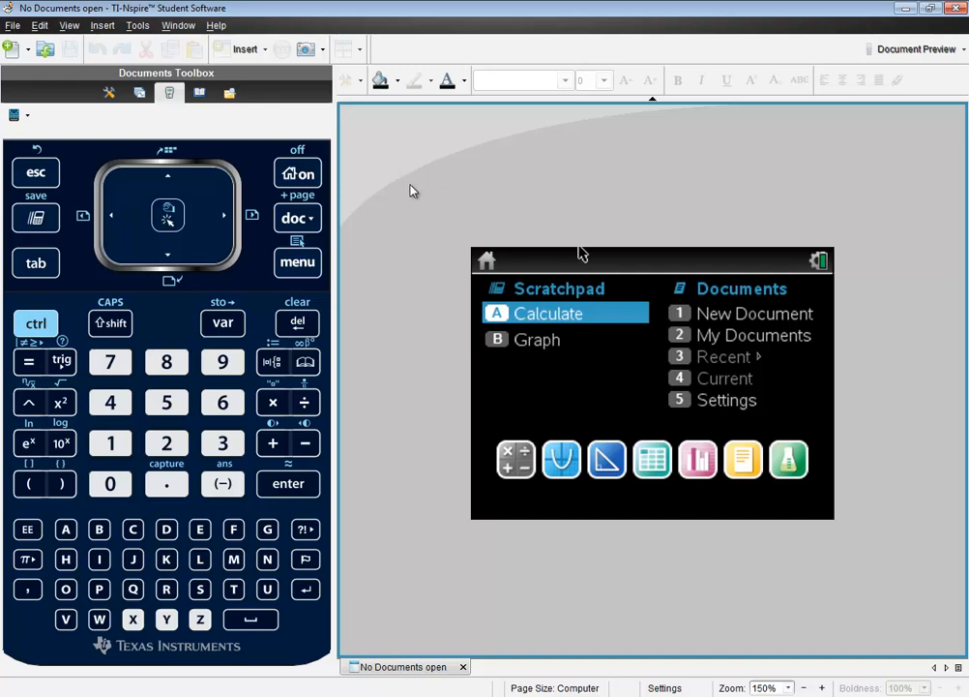